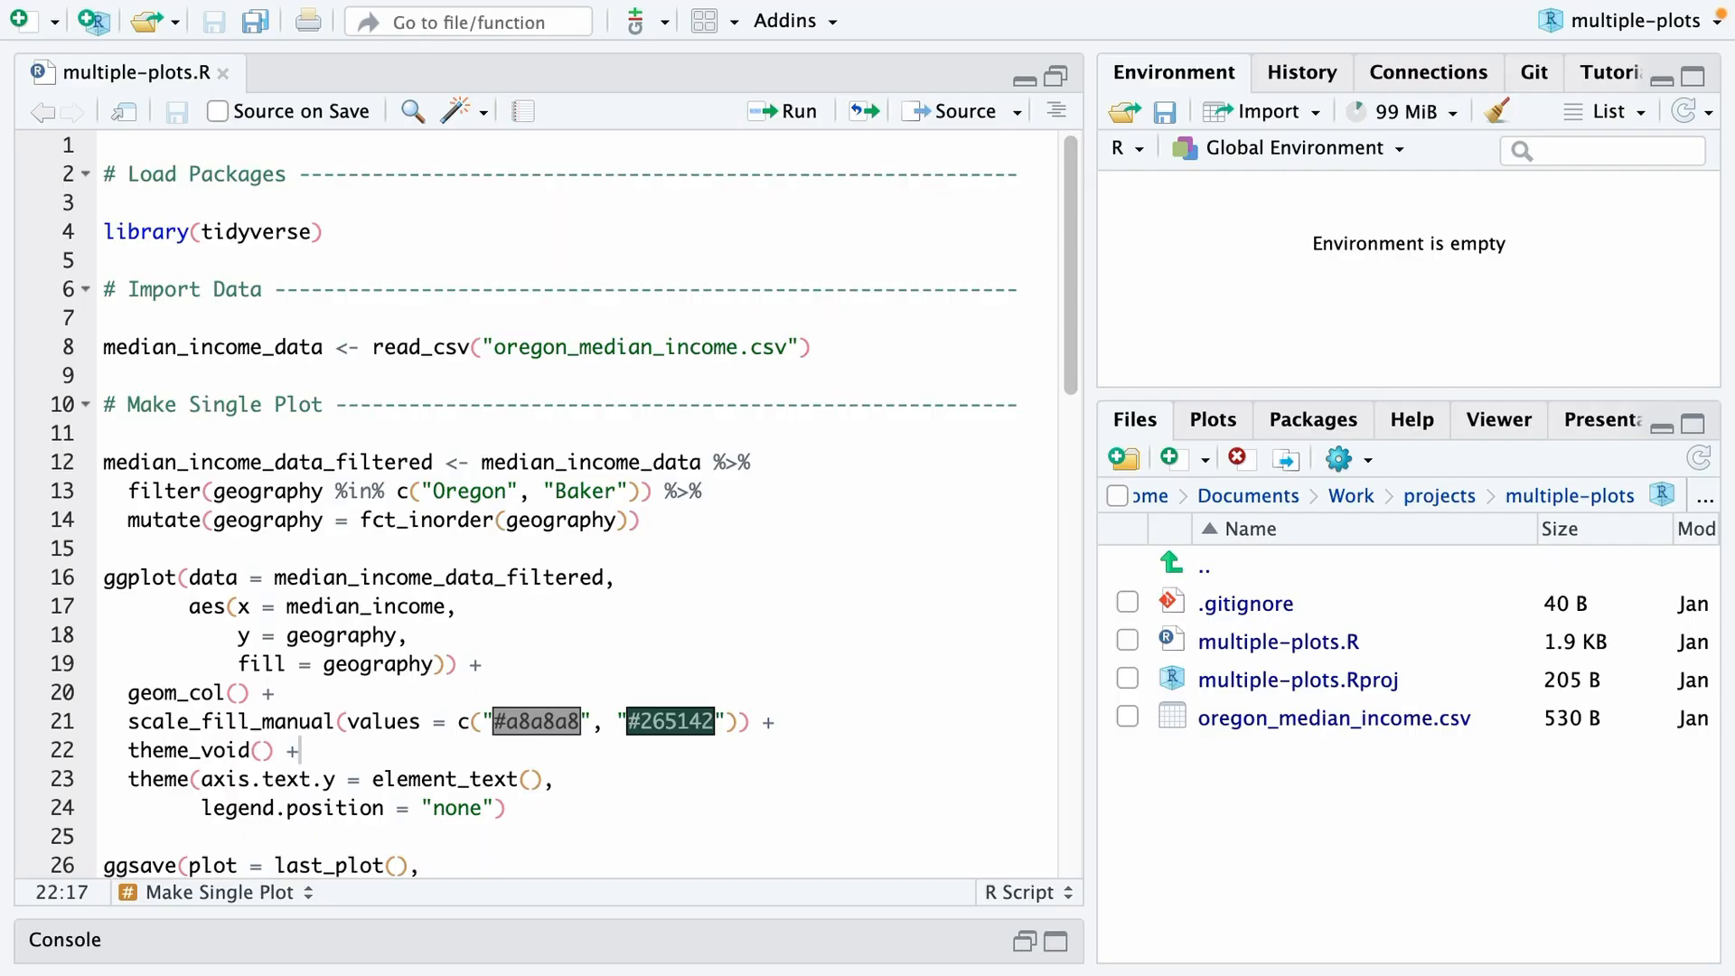
Run the tidyverse and read_csv lines, then view median_income_data (37 rows, 2 variables)
{"action": "left_click", "coordinate": [784, 110]}
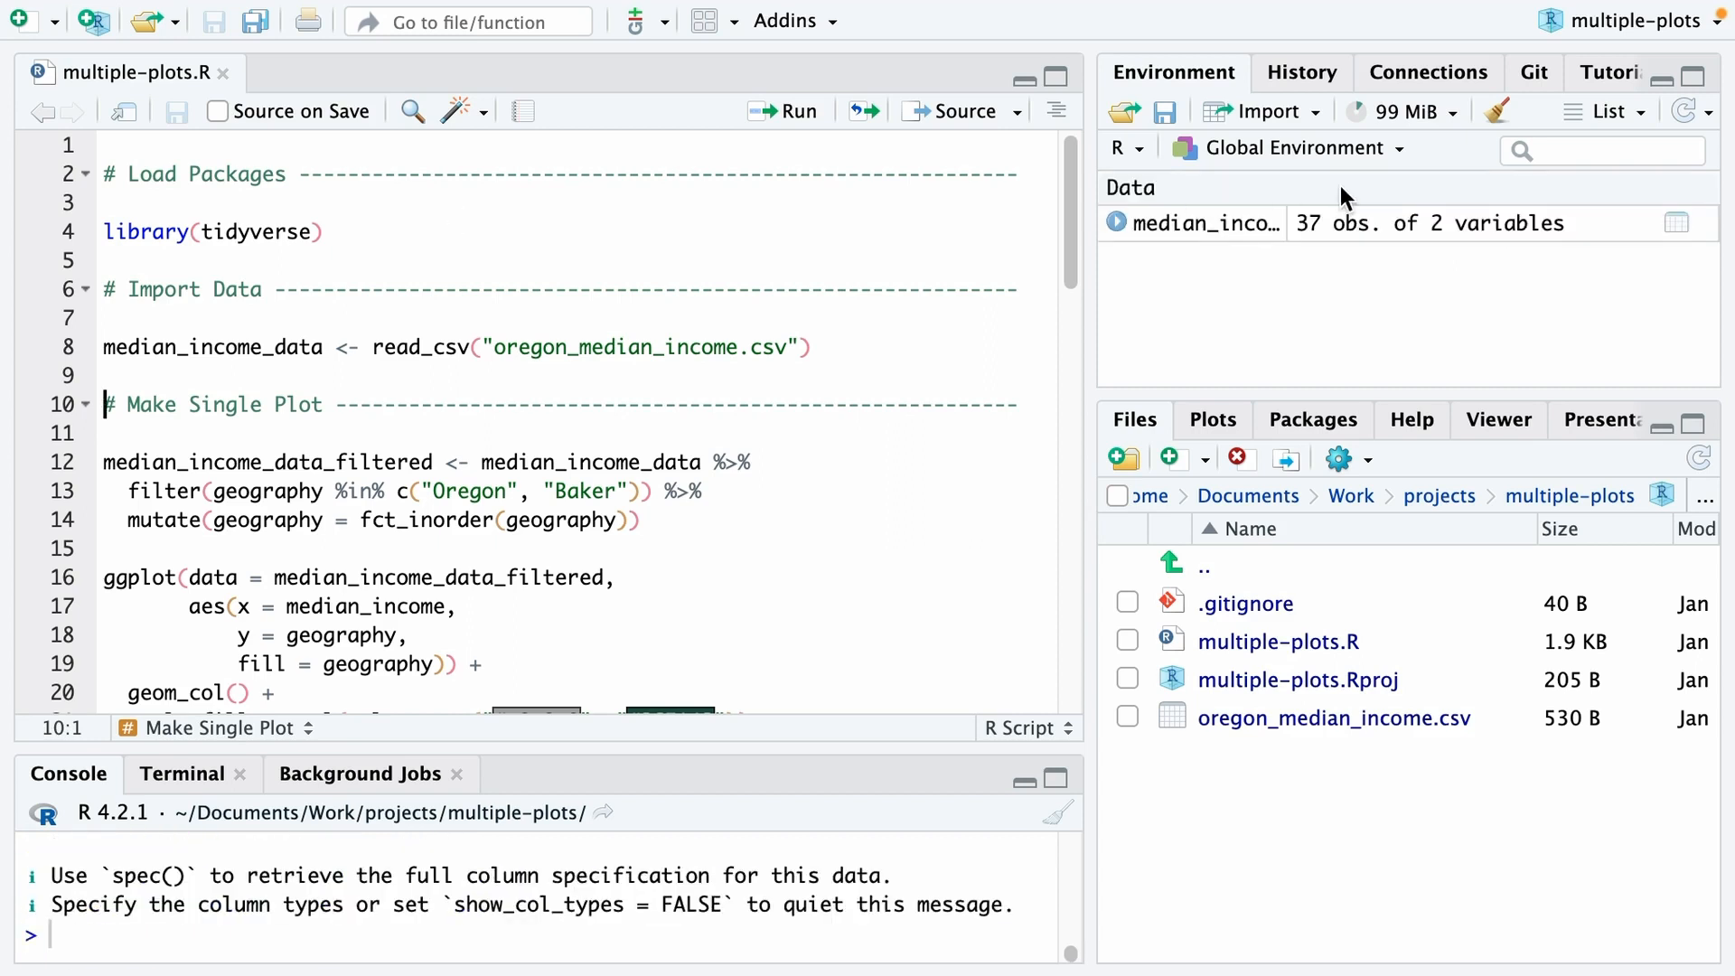
{"action": "left_click", "coordinate": [1675, 223]}
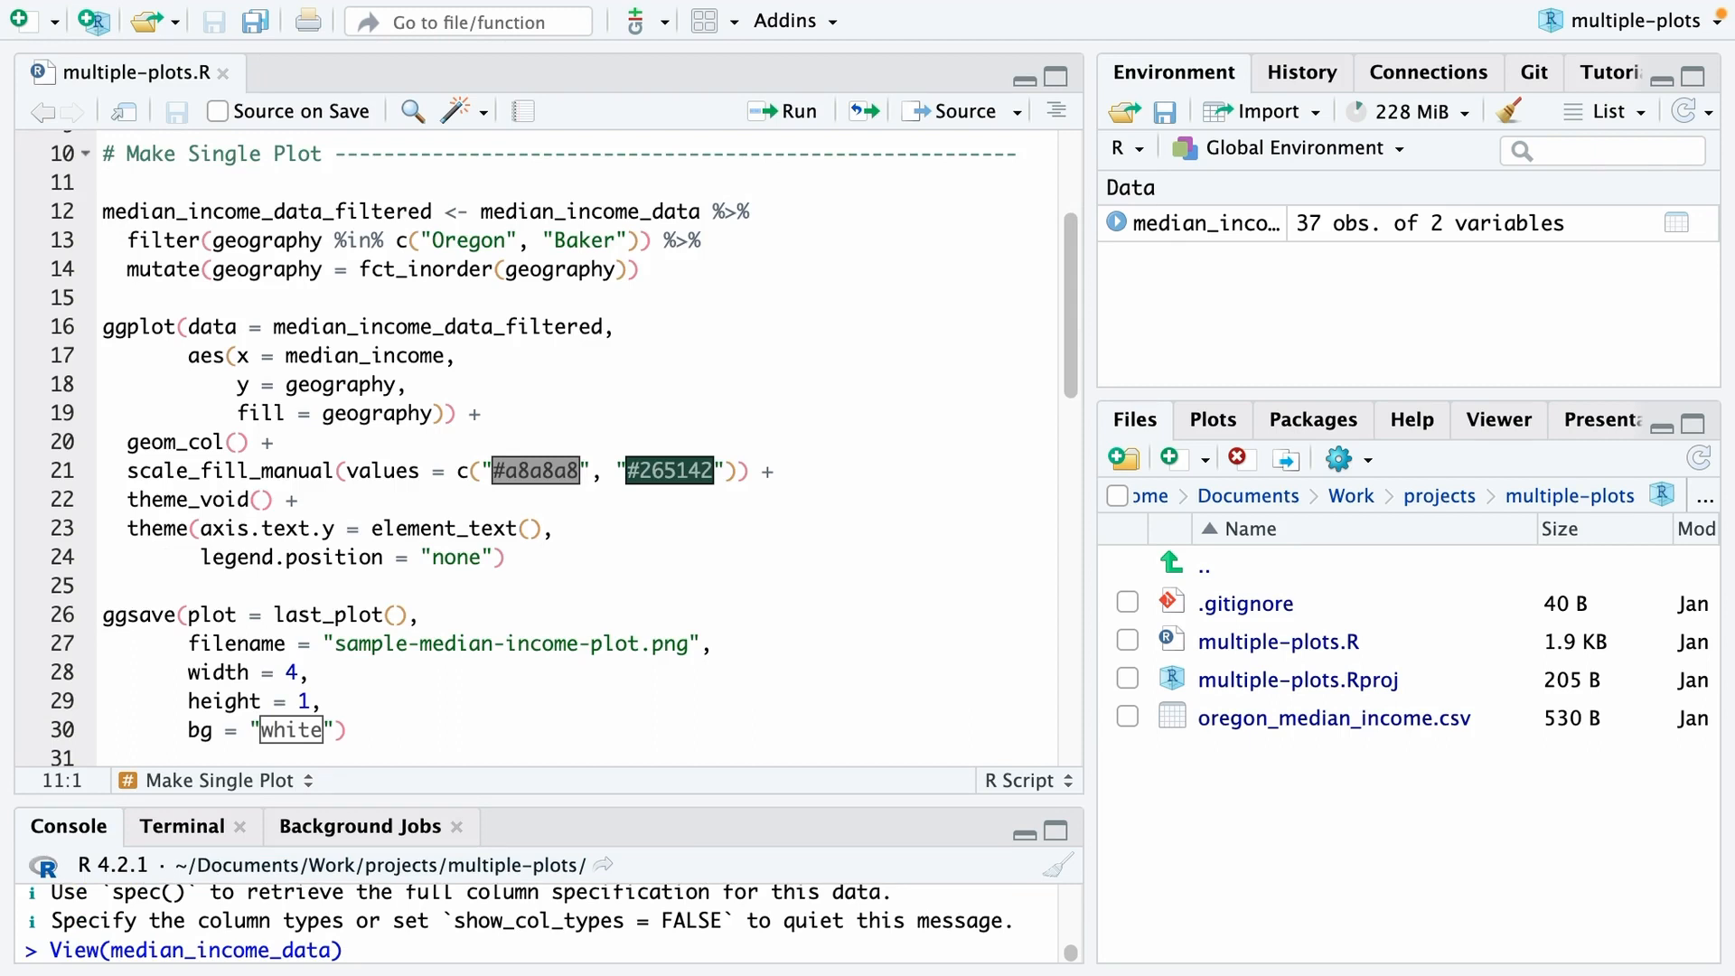
Run the filter pipeline keeping only the Oregon and Baker rows
{"action": "left_click", "coordinate": [654, 212]}
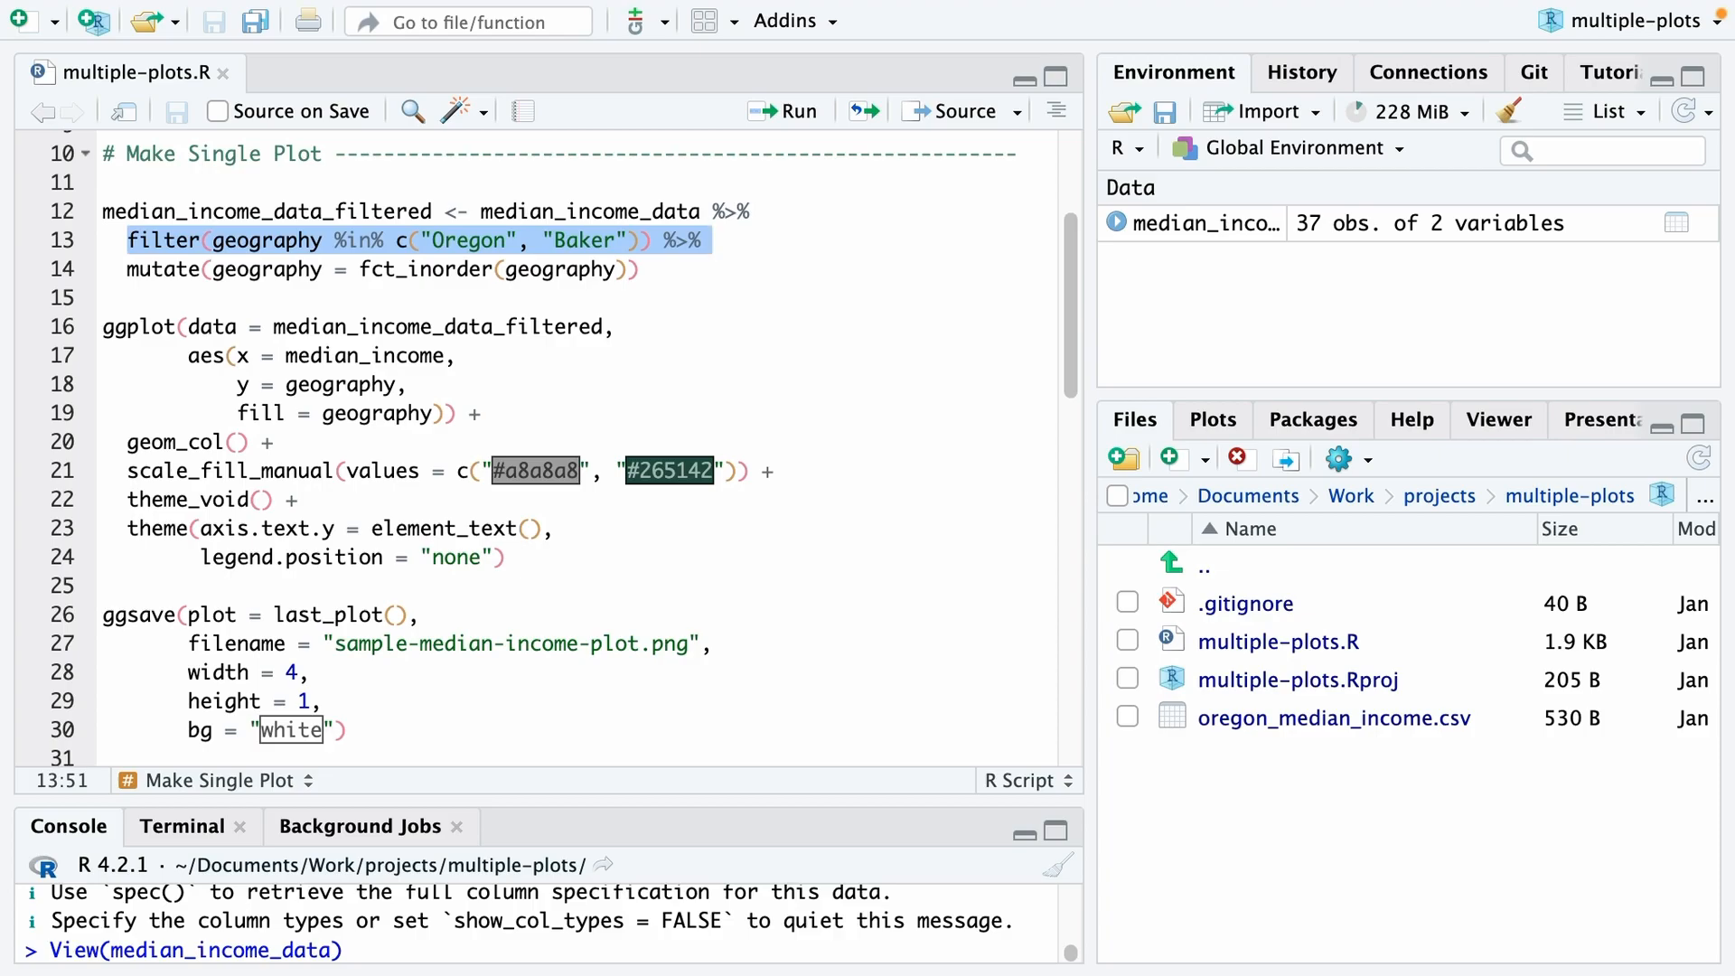
{"action": "left_click", "coordinate": [783, 110]}
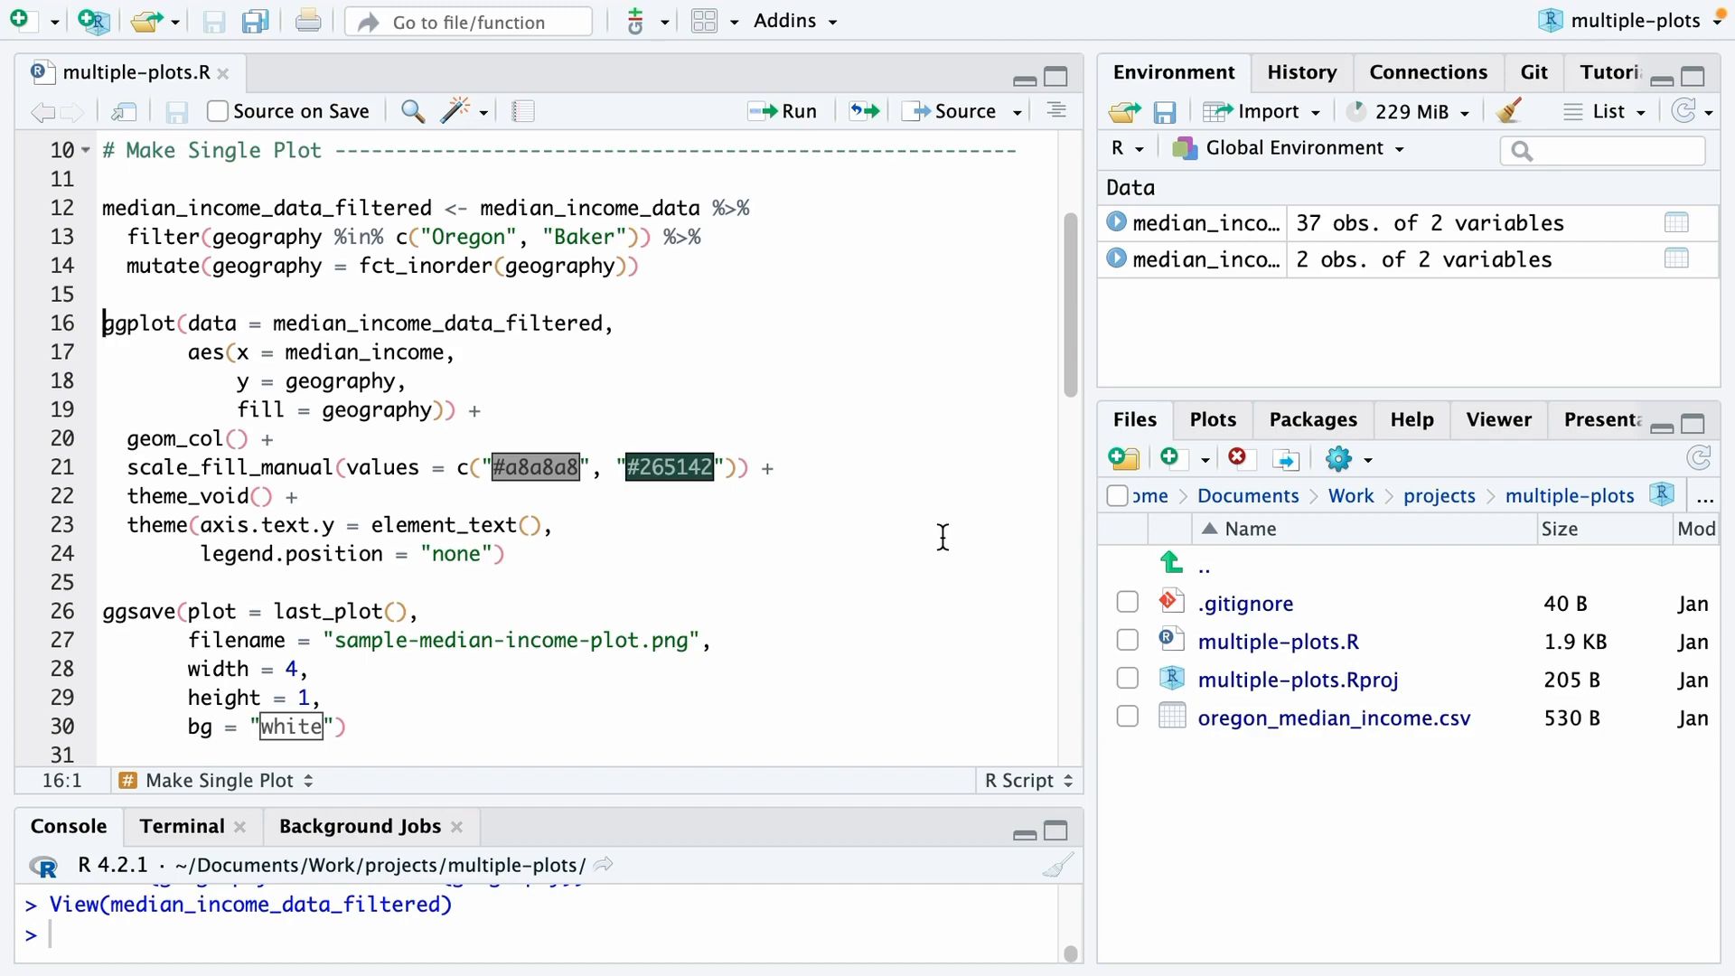
Run the ggplot block to draw a horizontal Baker vs Oregon income bar chart
{"action": "left_click", "coordinate": [273, 467]}
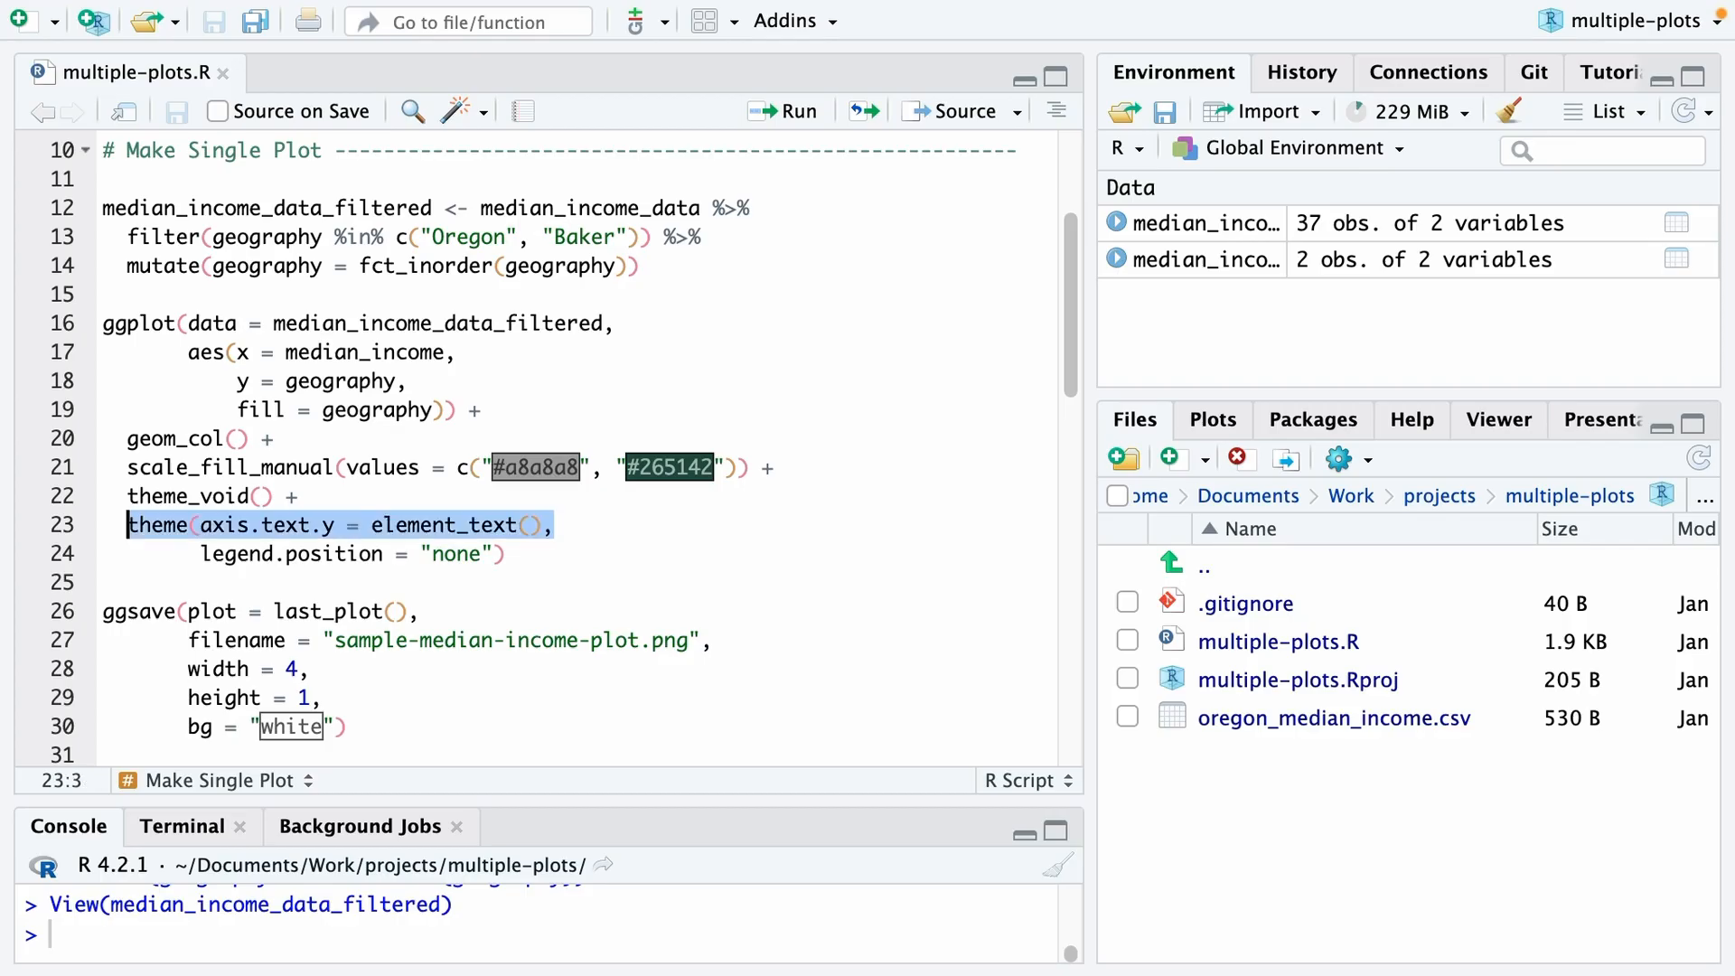
{"action": "left_click", "coordinate": [505, 554]}
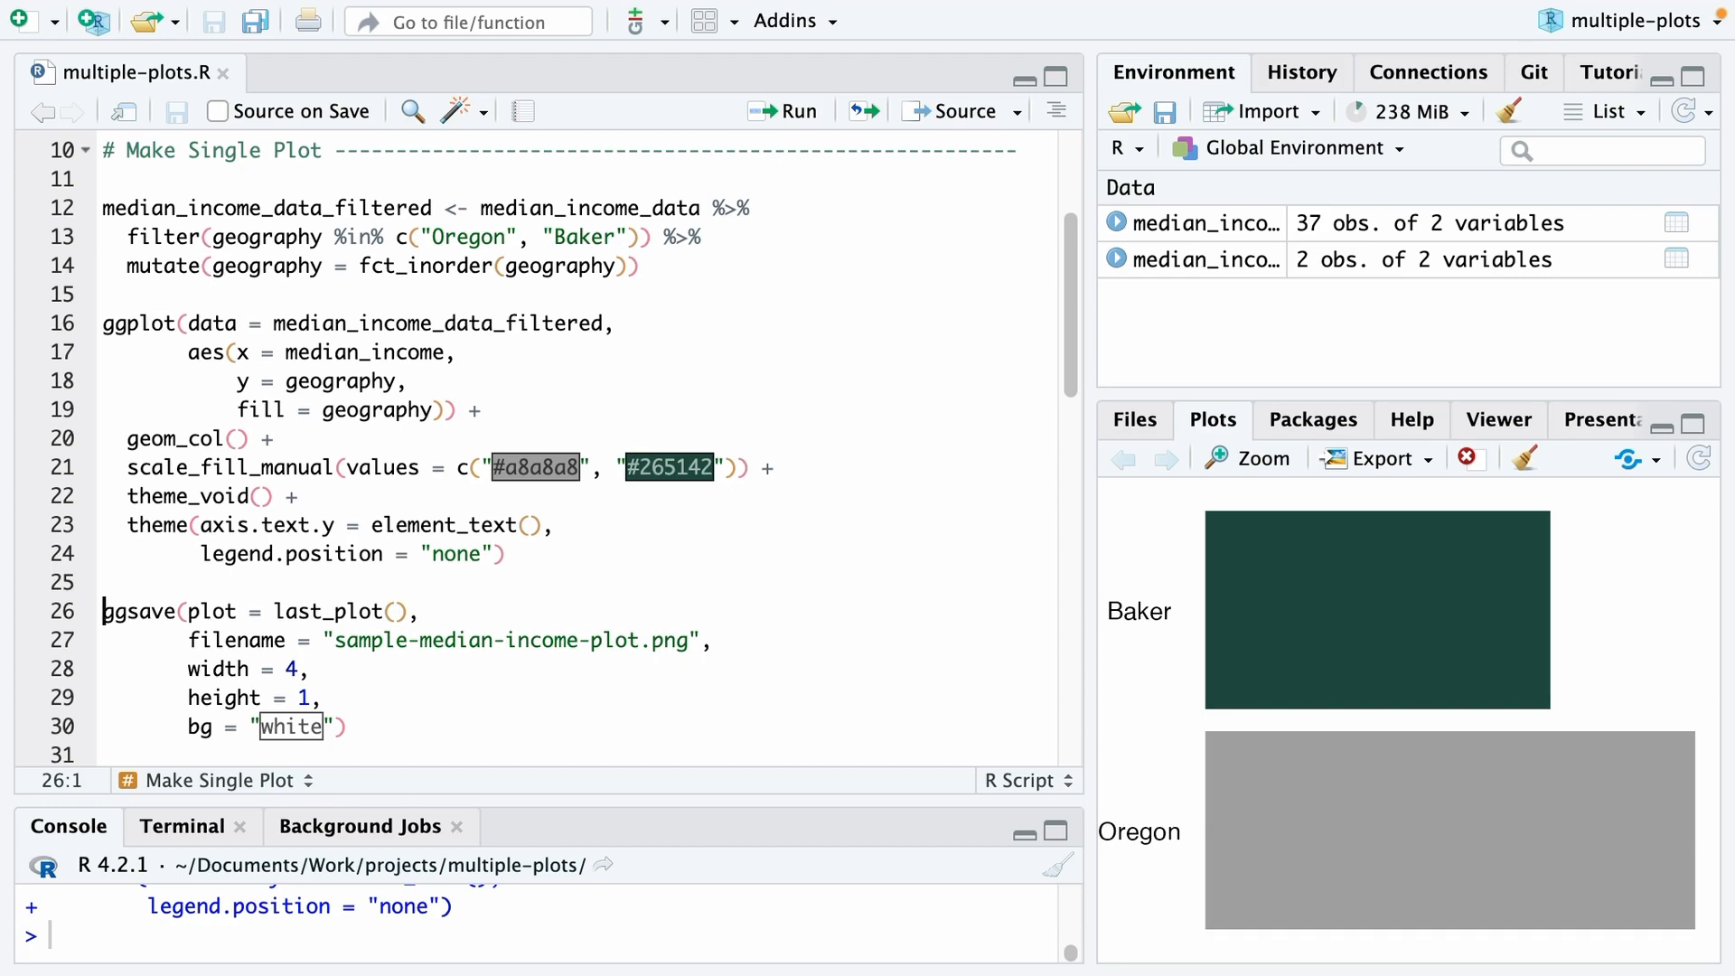
Save the chart via ggsave as sample-median-income-plot.png and confirm it in Files
{"action": "left_click", "coordinate": [187, 639]}
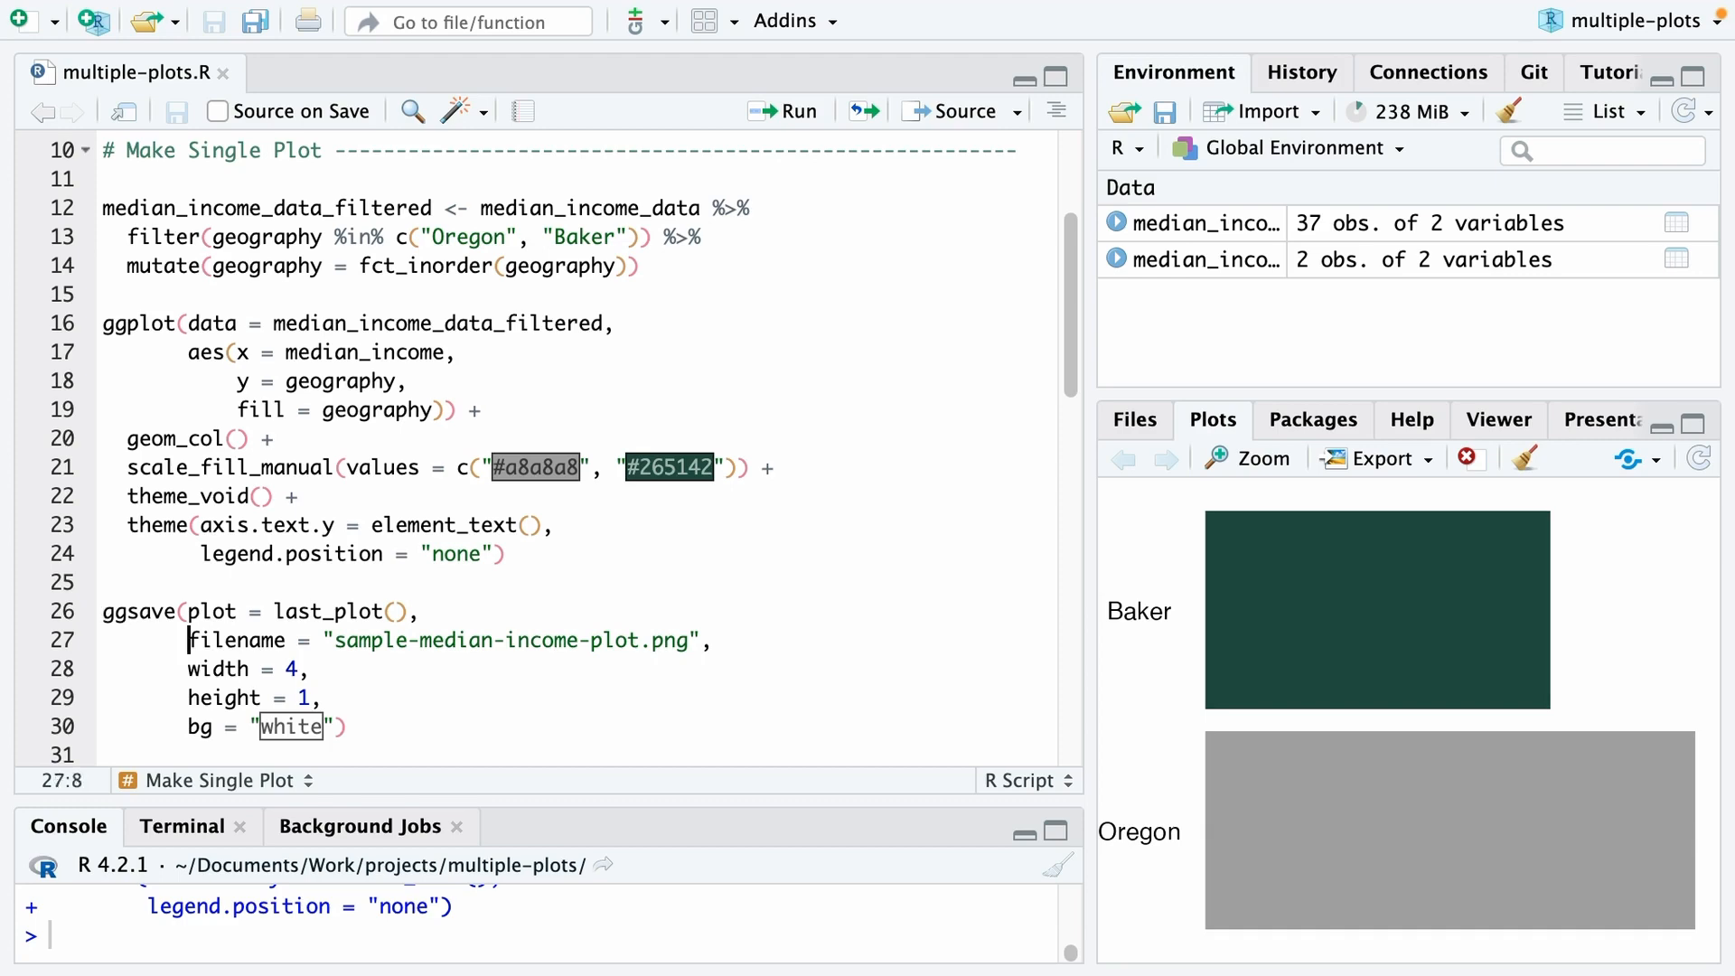
{"action": "left_click", "coordinate": [312, 669]}
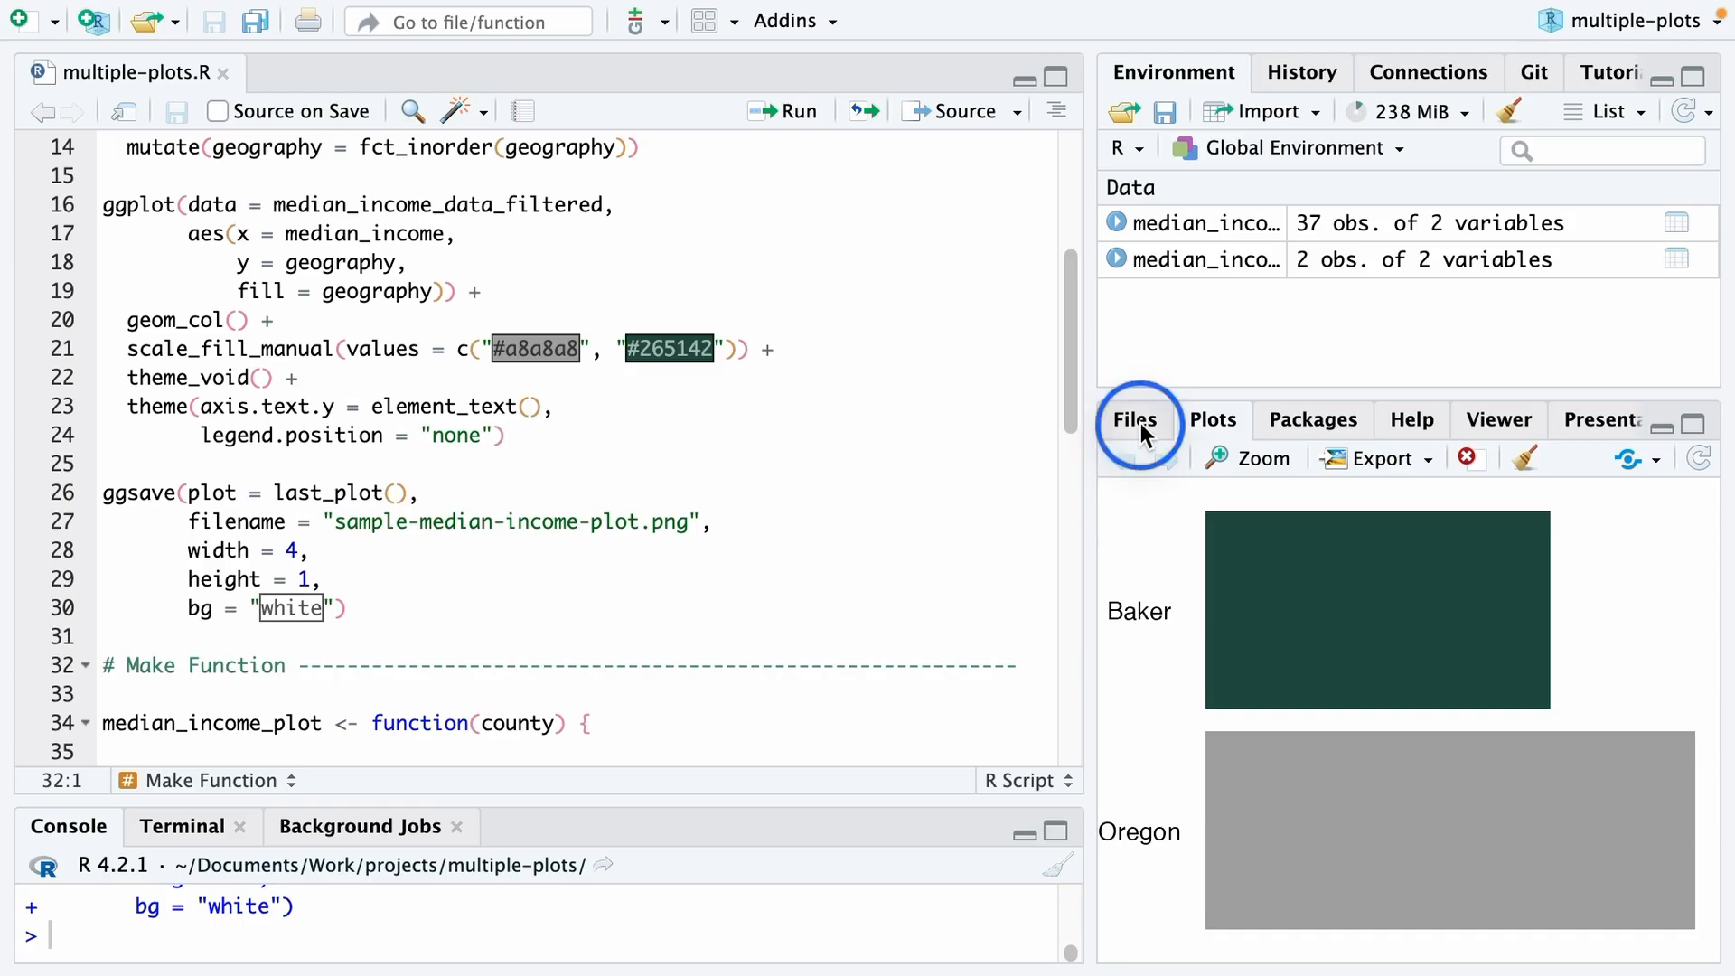
{"action": "left_click", "coordinate": [1134, 419]}
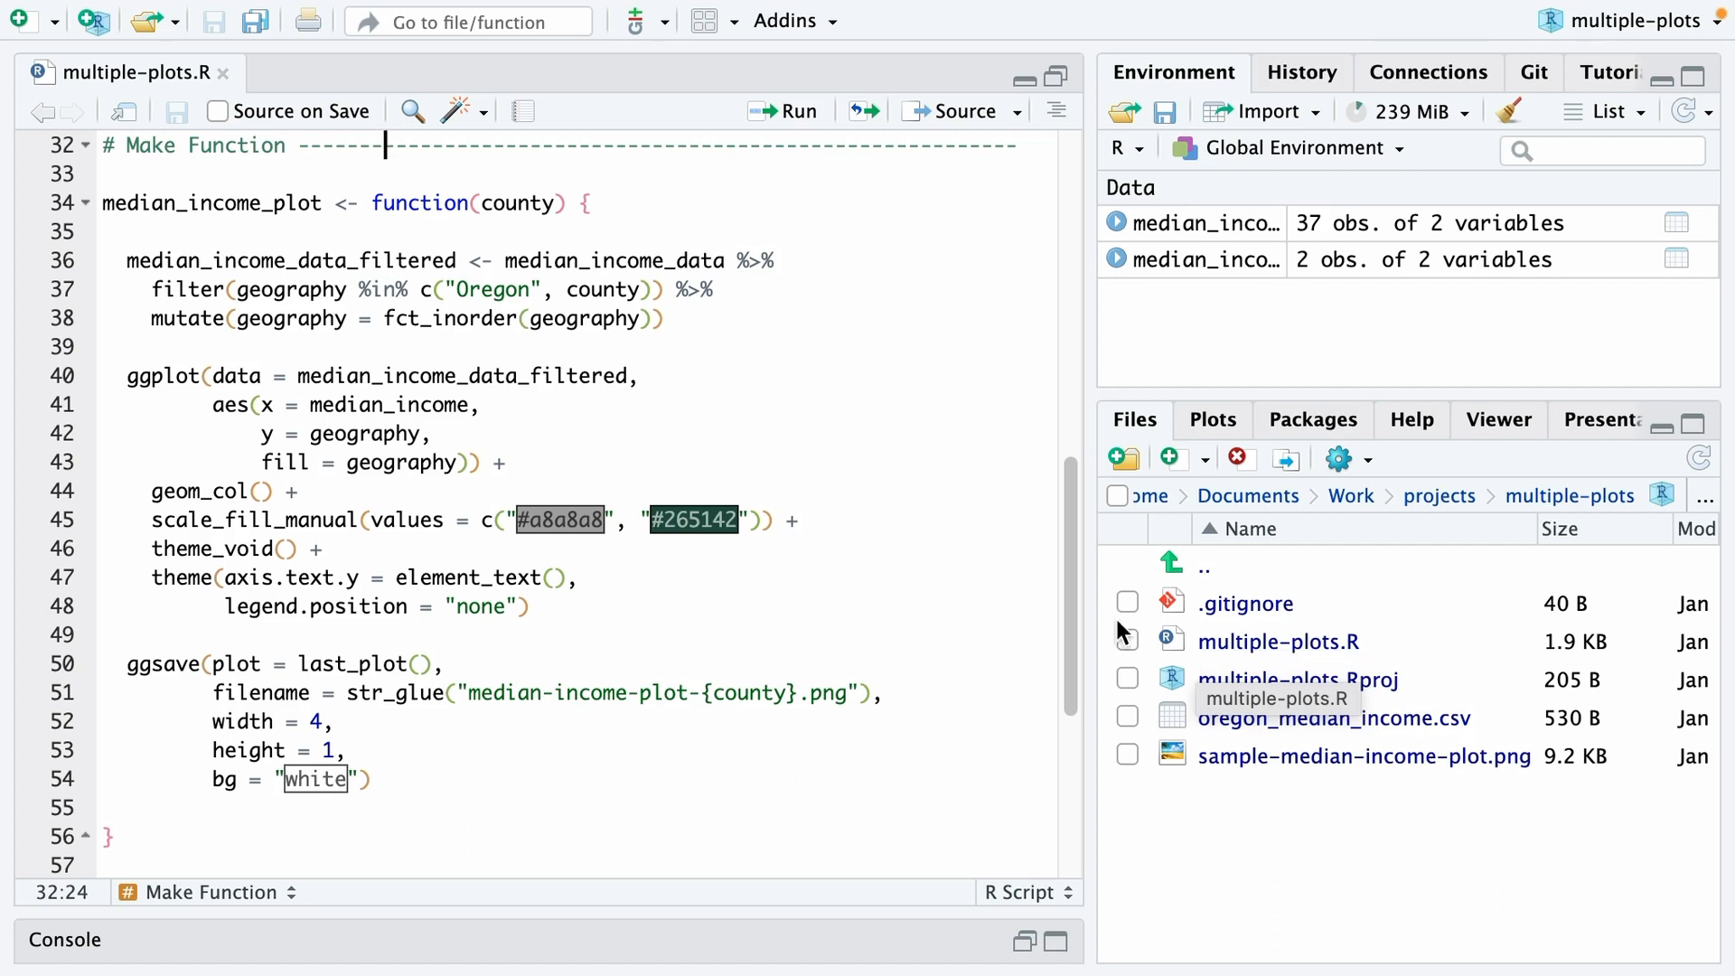
{"action": "double_click", "coordinate": [213, 203]}
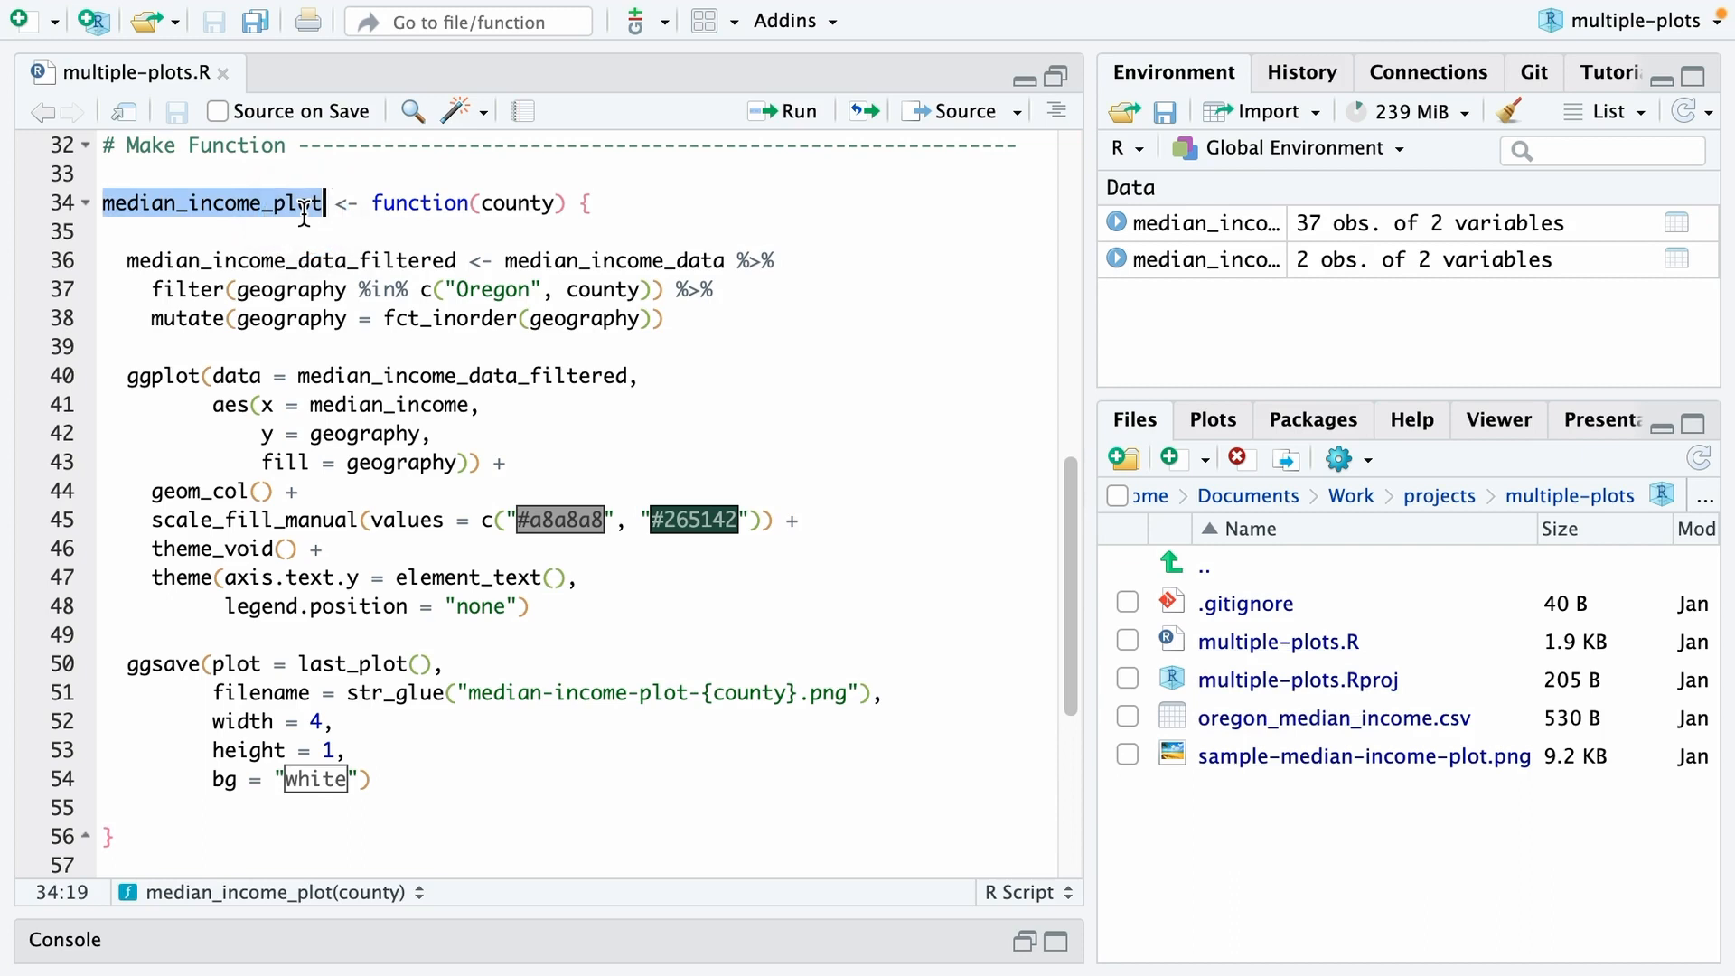
{"action": "double_click", "coordinate": [520, 204]}
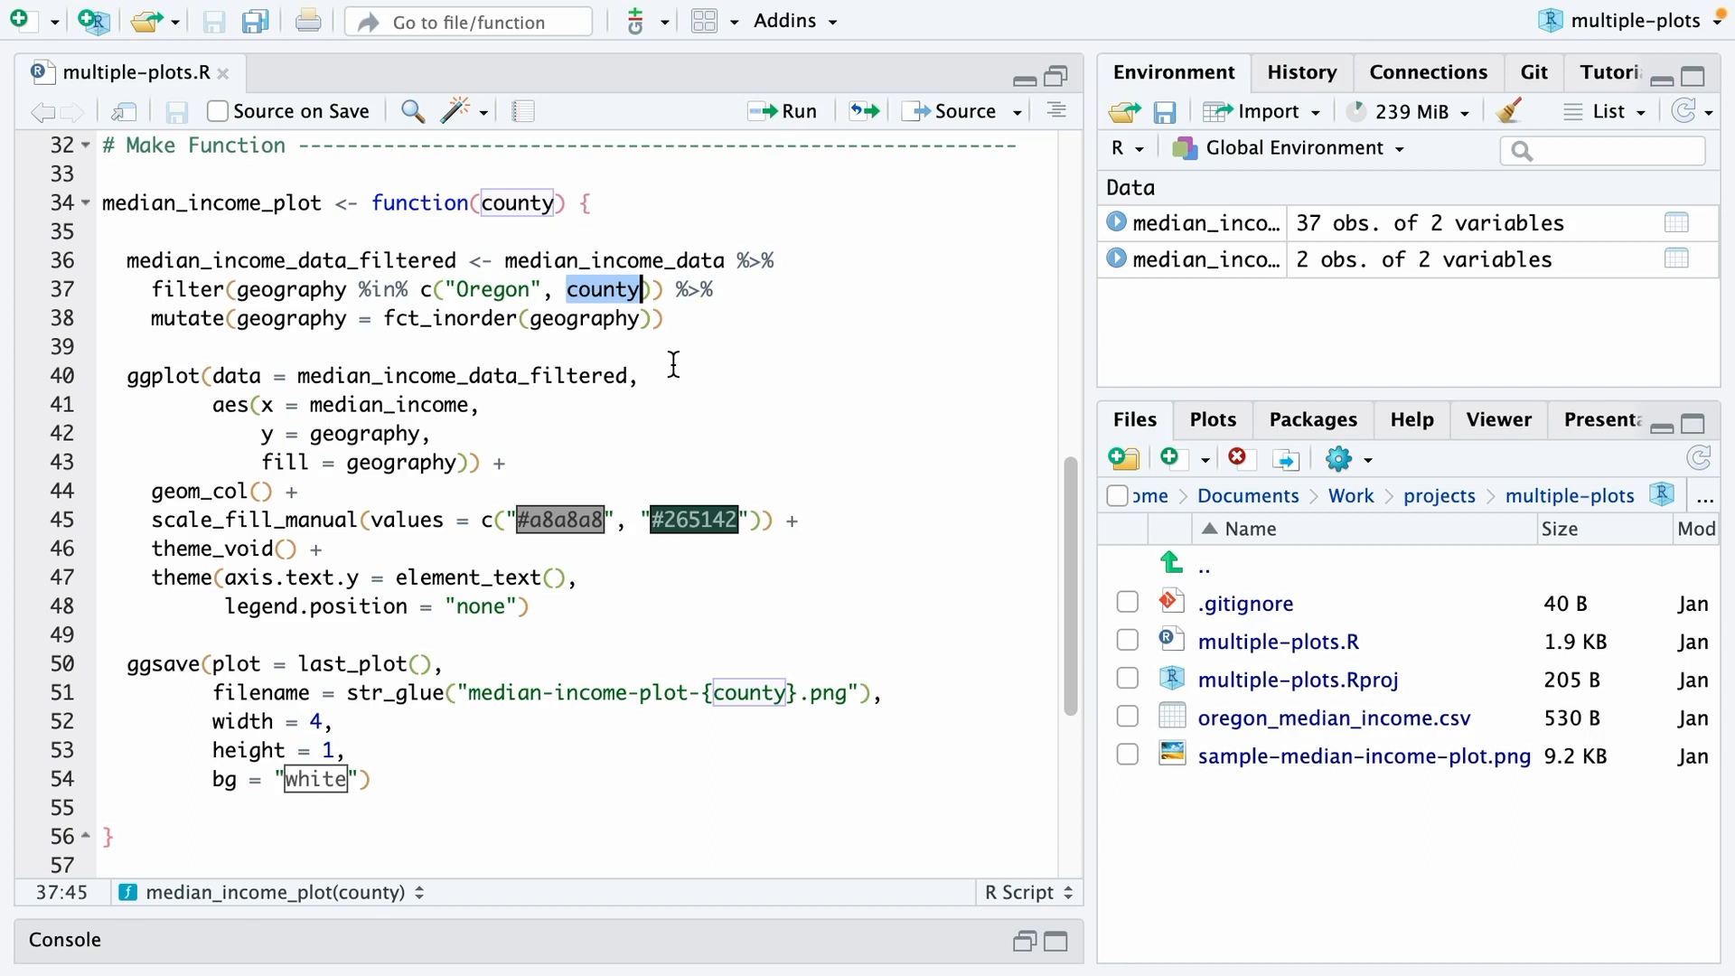
{"action": "left_click", "coordinate": [760, 693]}
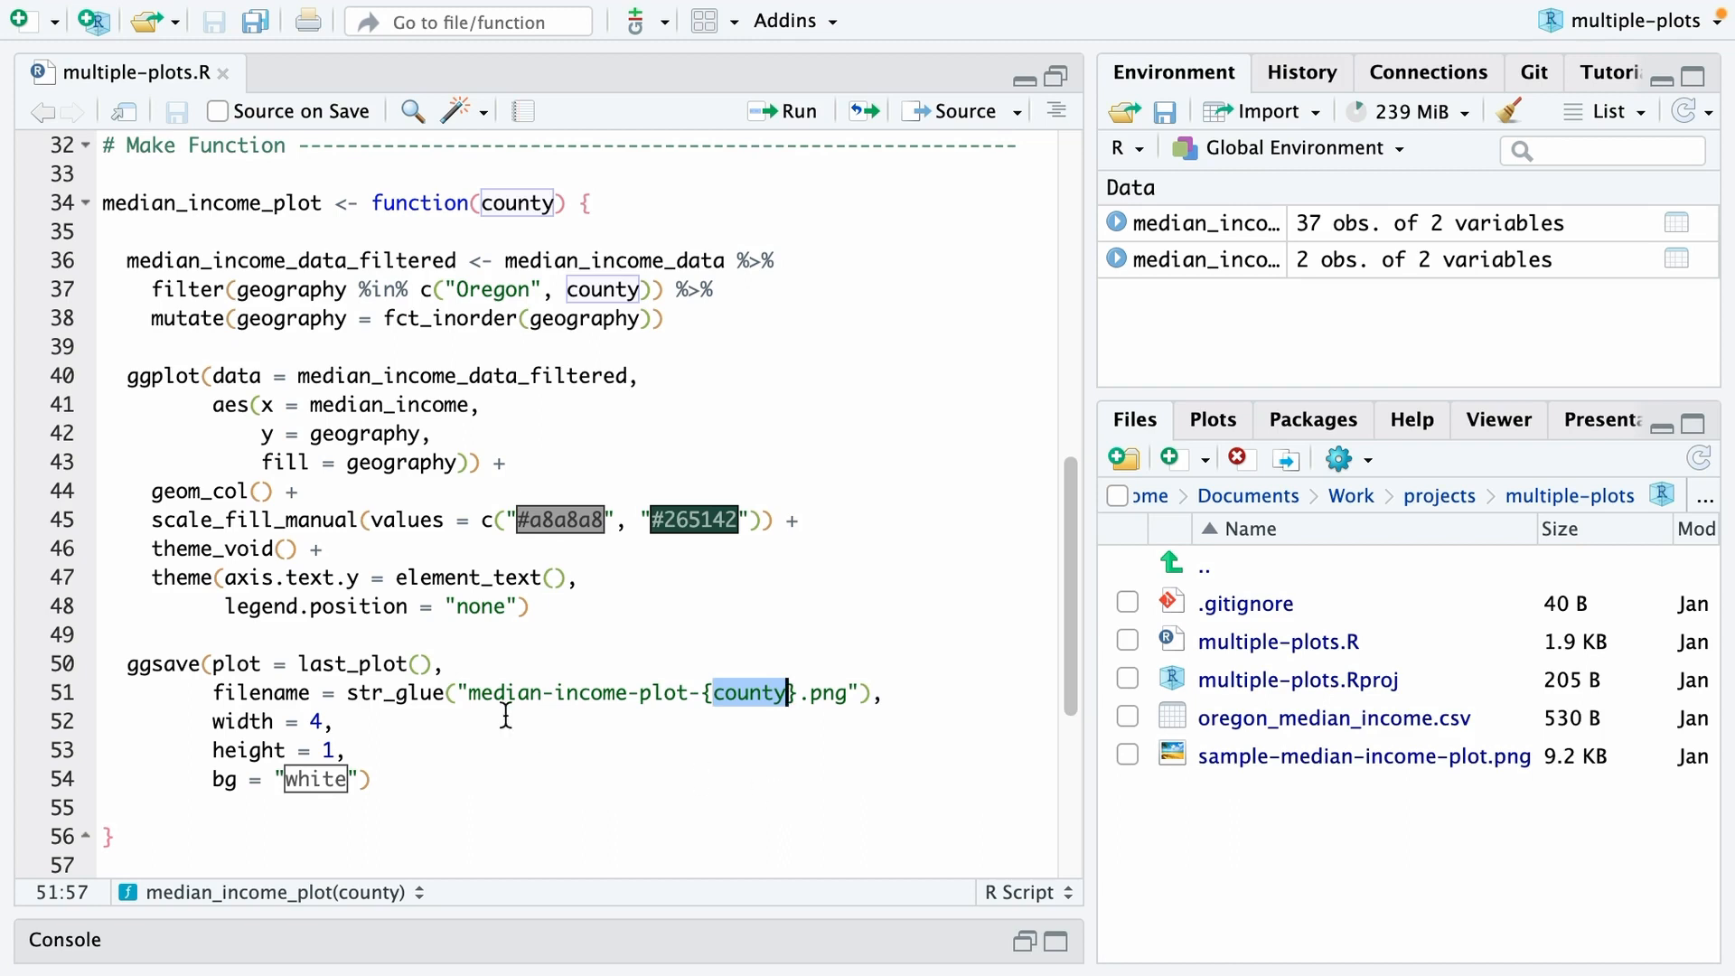
{"action": "left_click", "coordinate": [393, 693]}
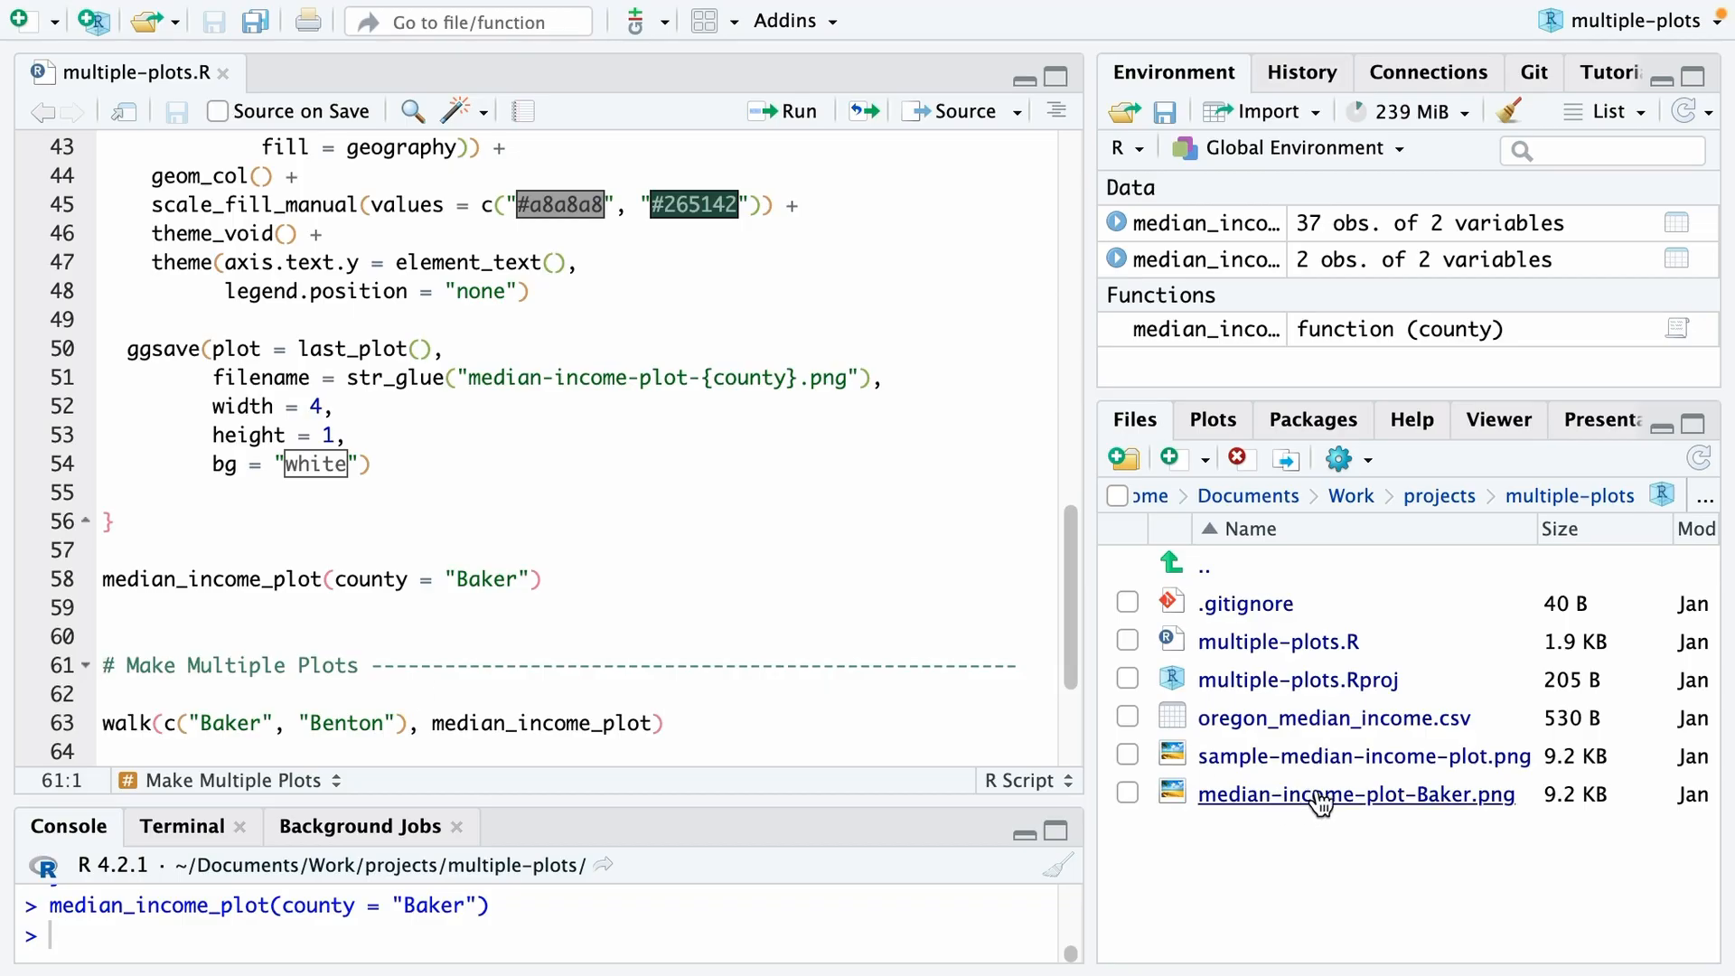
{"action": "mouse_move", "coordinate": [1355, 793]}
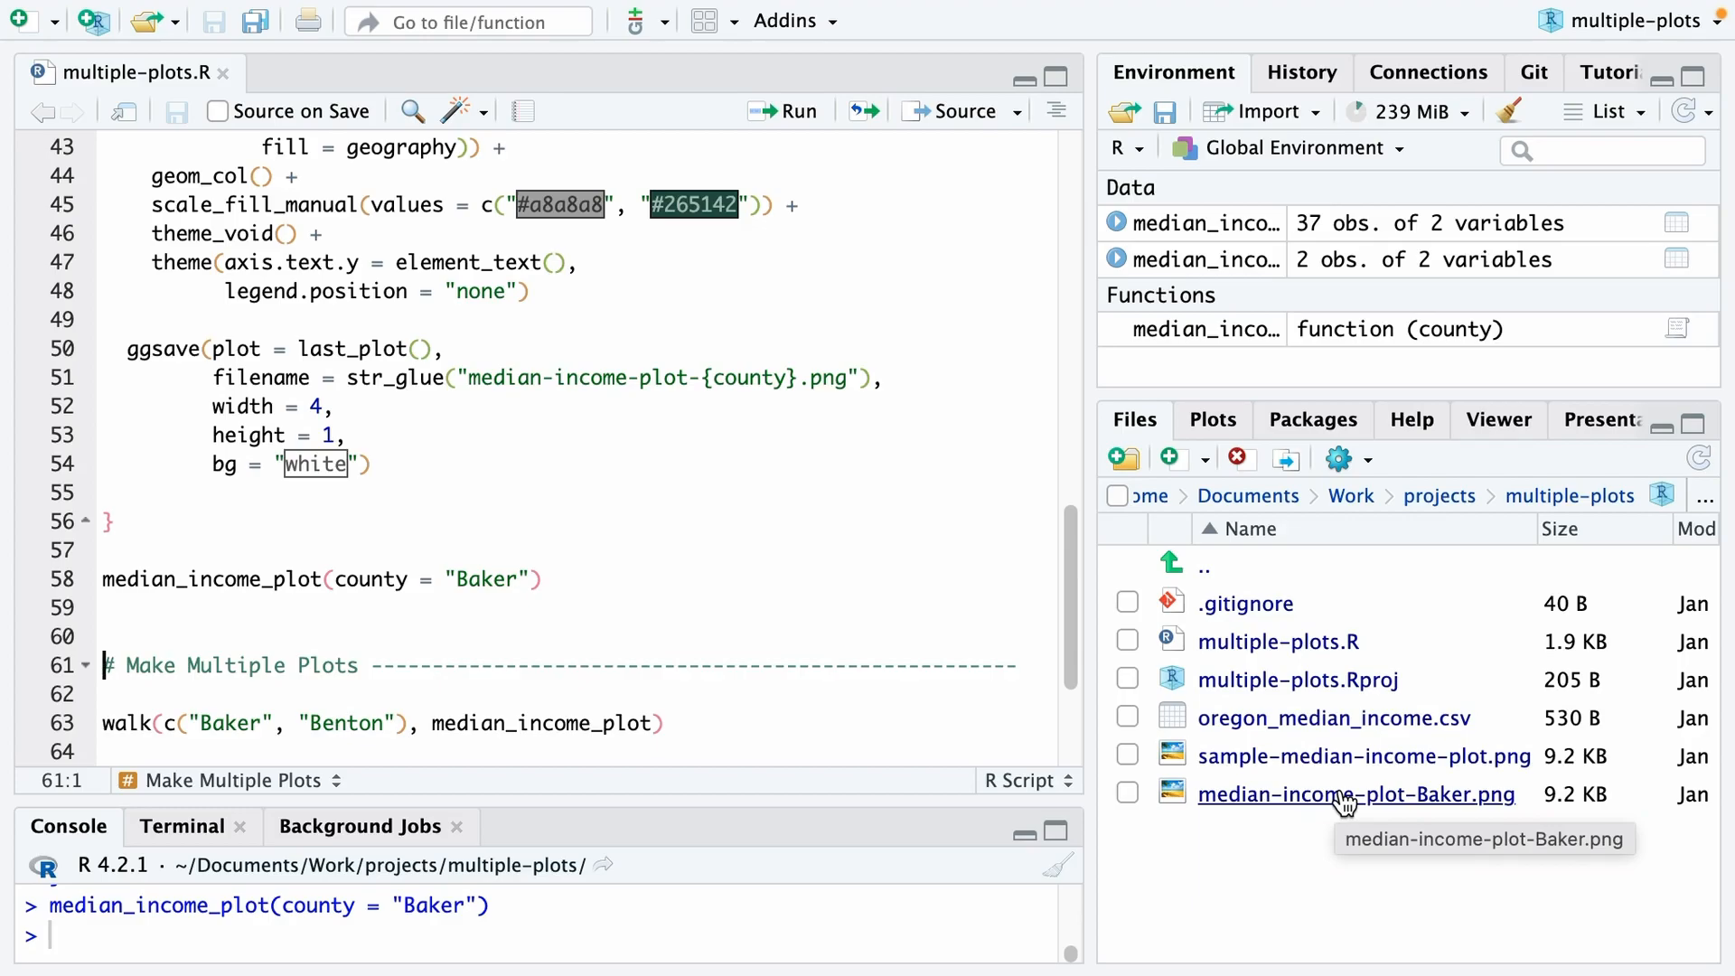
Open the saved Baker chart, then run the function for Benton to create its PNG
{"action": "double_click", "coordinate": [482, 709]}
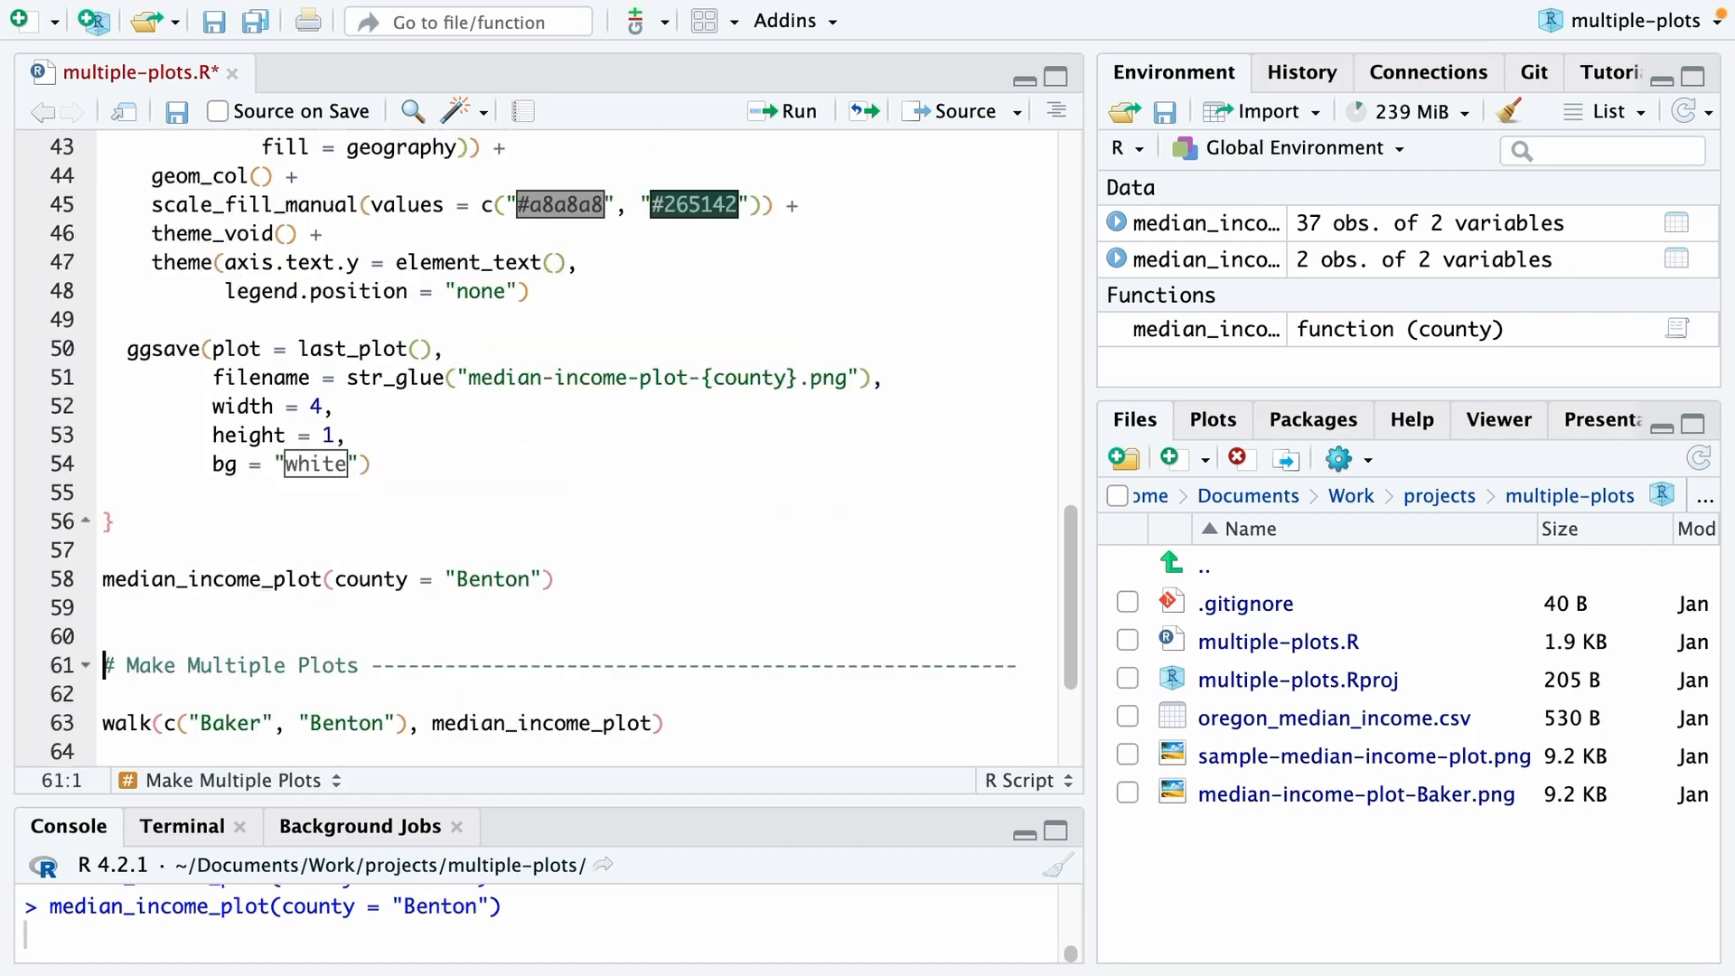
{"action": "left_click", "coordinate": [794, 110]}
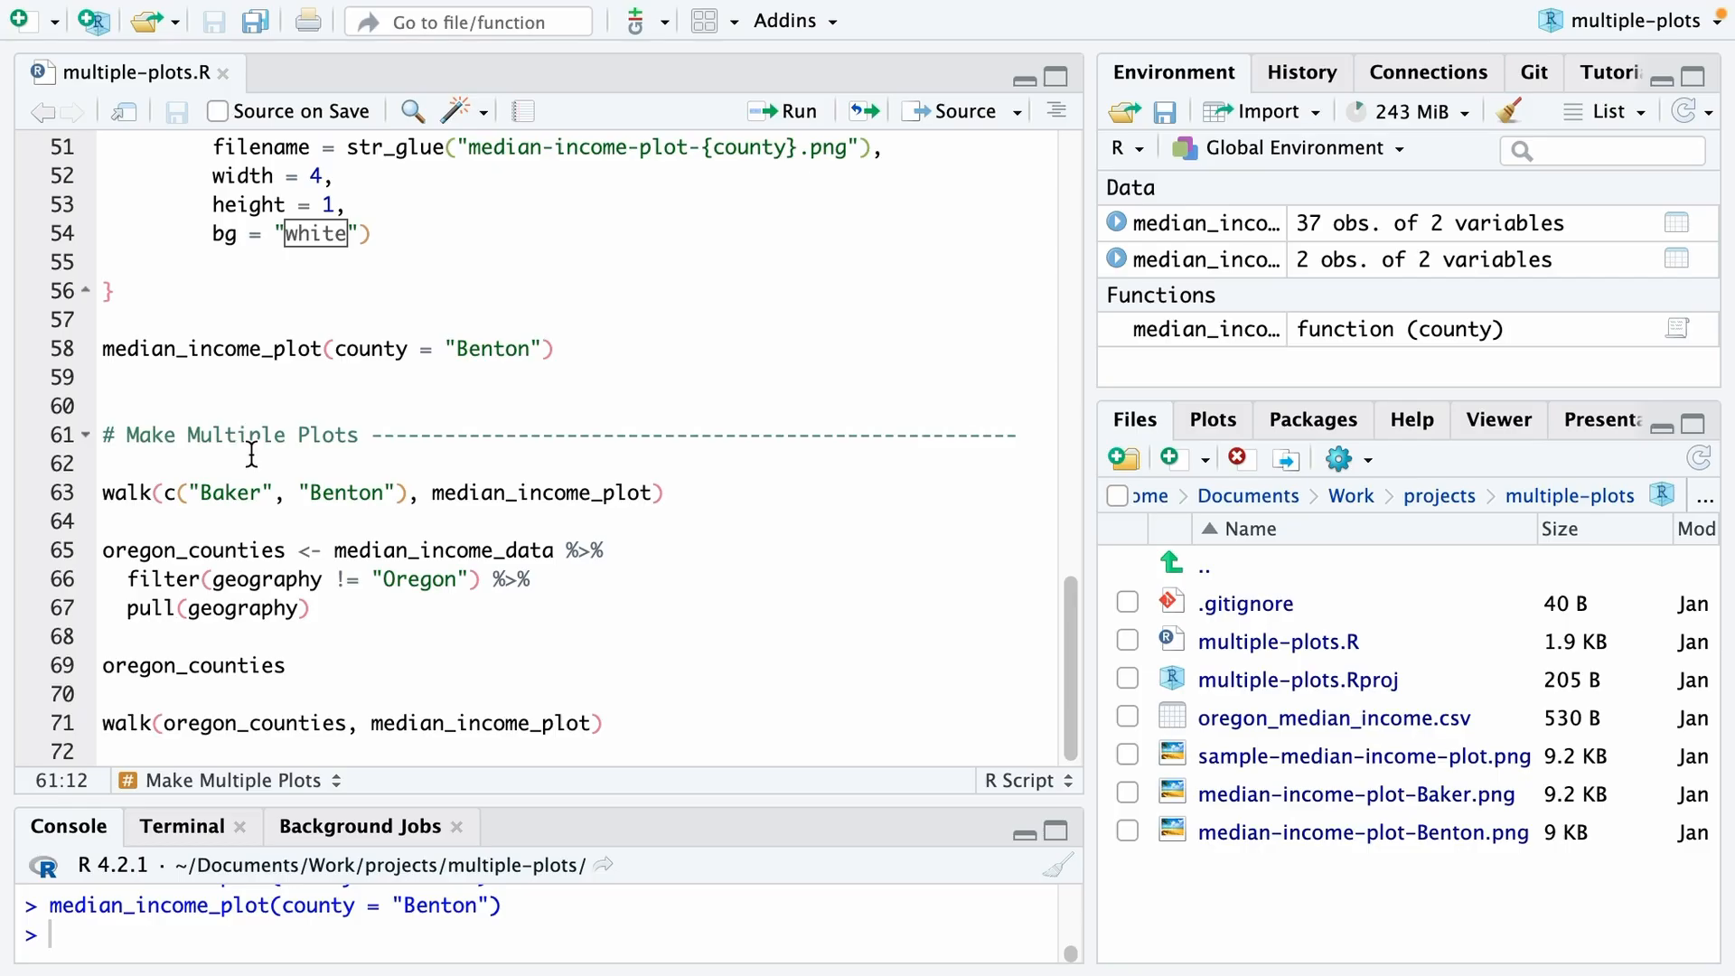
Add "Clackamas" after Benton in the walk county vector
{"action": "left_click", "coordinate": [199, 492]}
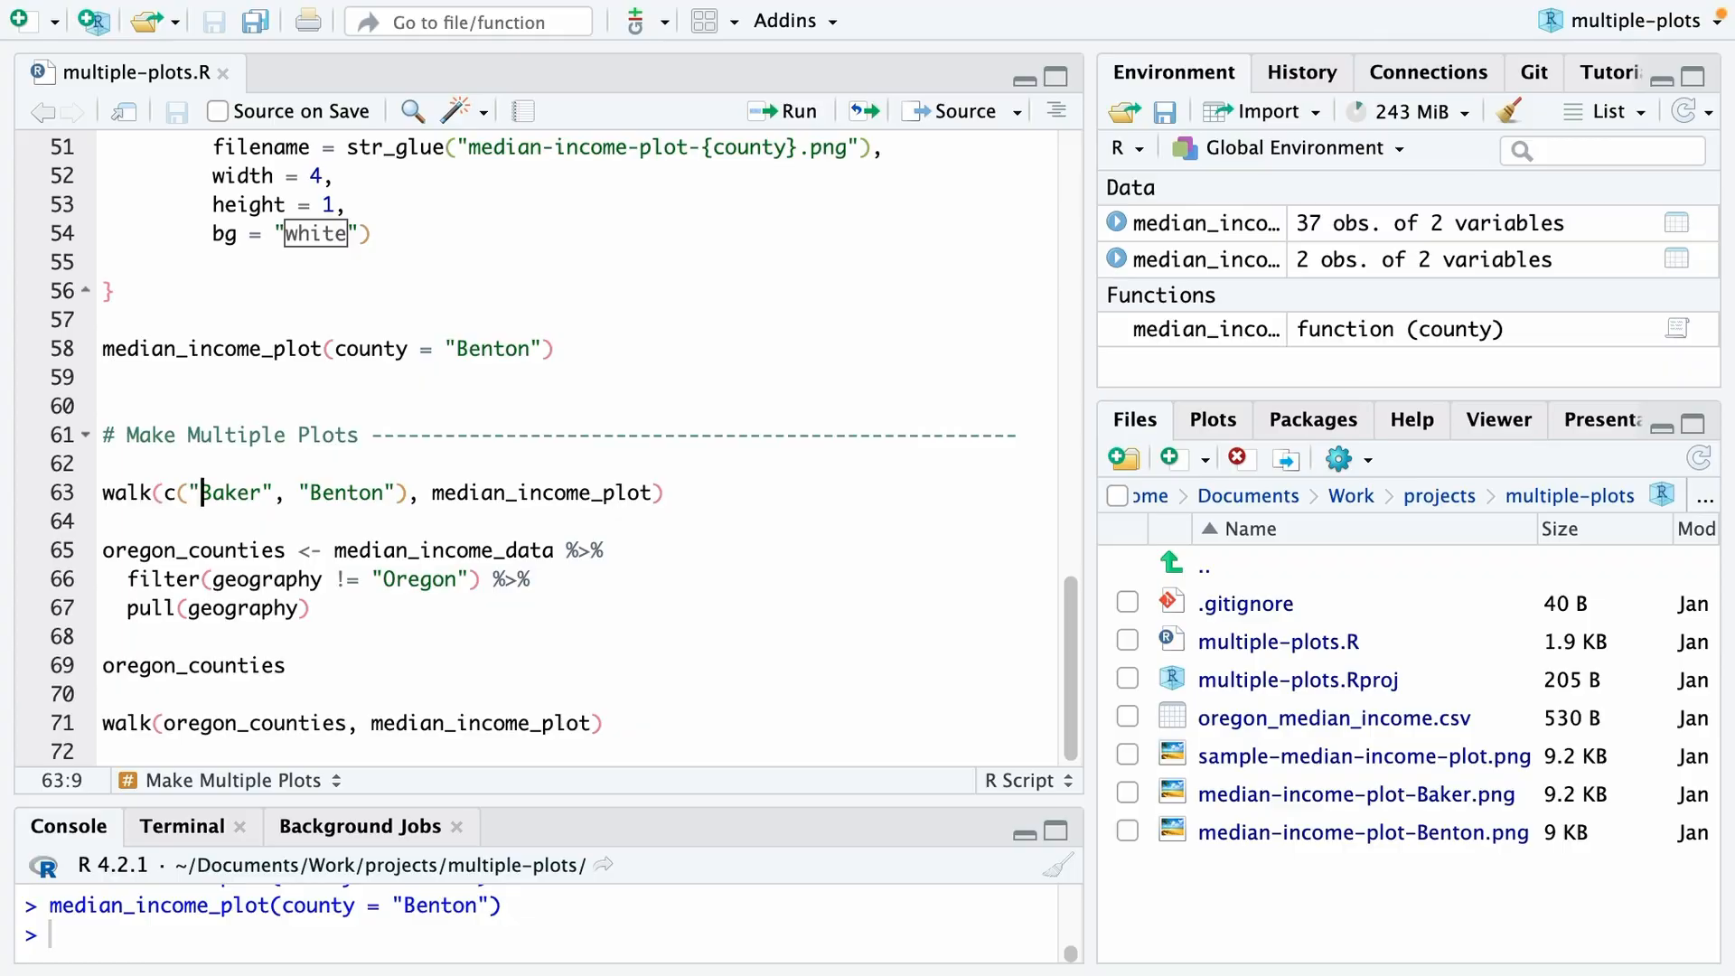
{"action": "left_click", "coordinate": [105, 463]}
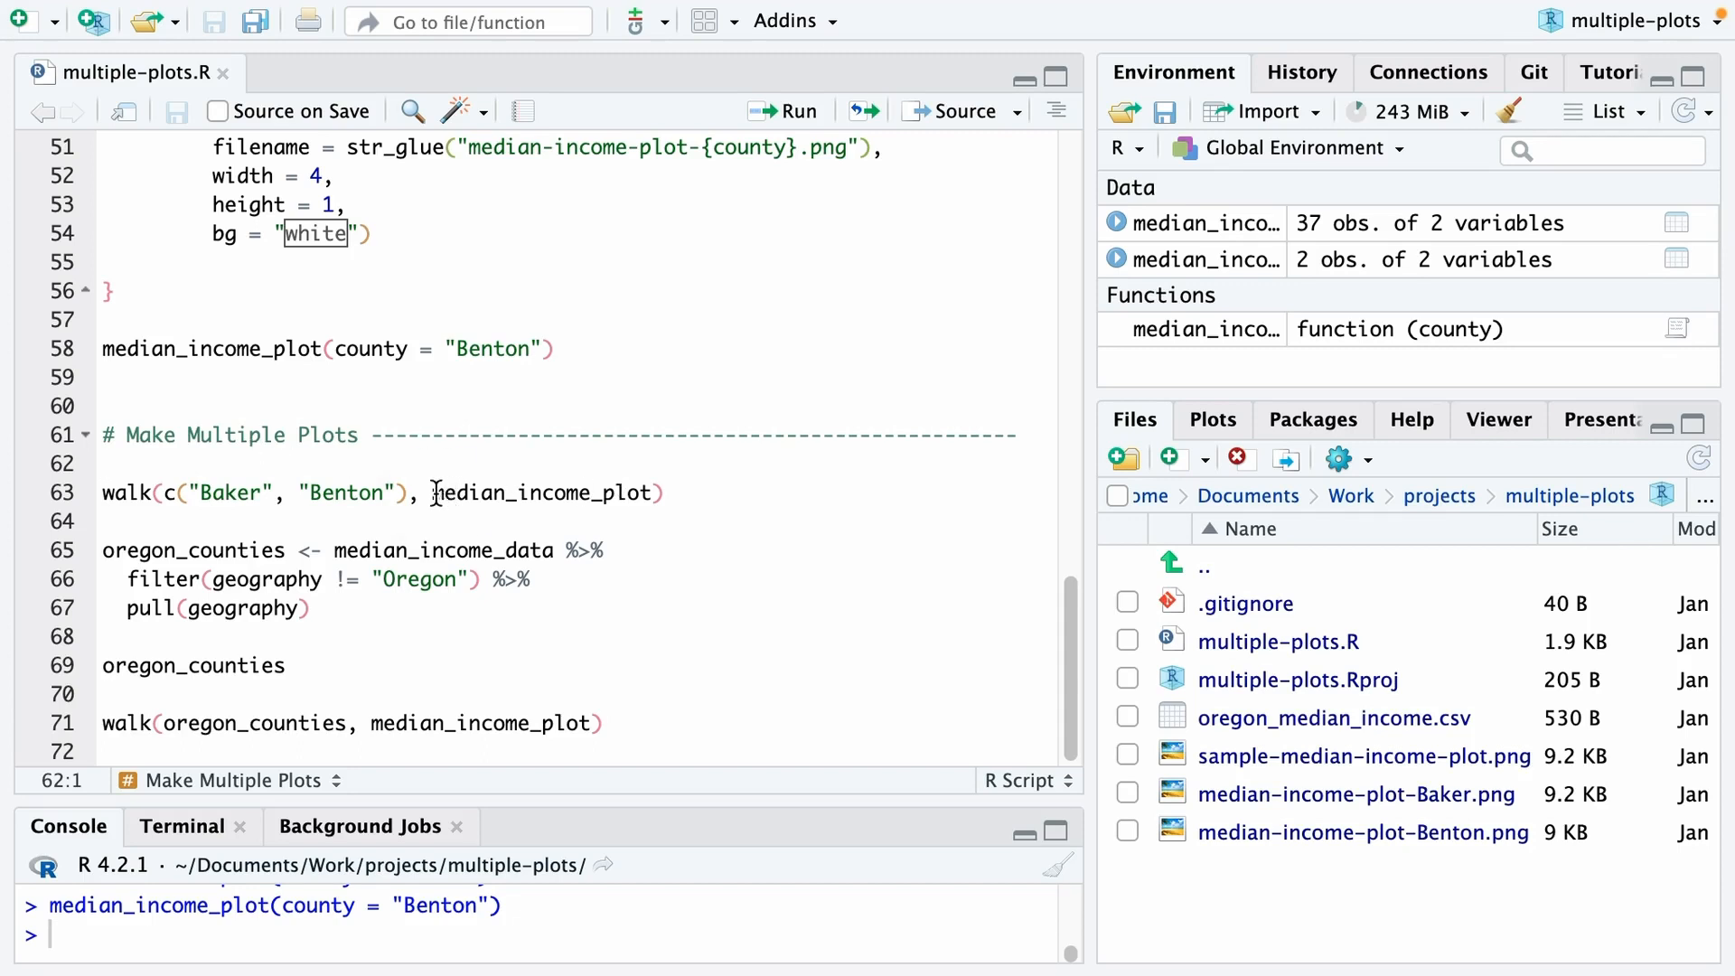
{"action": "left_click", "coordinate": [650, 493]}
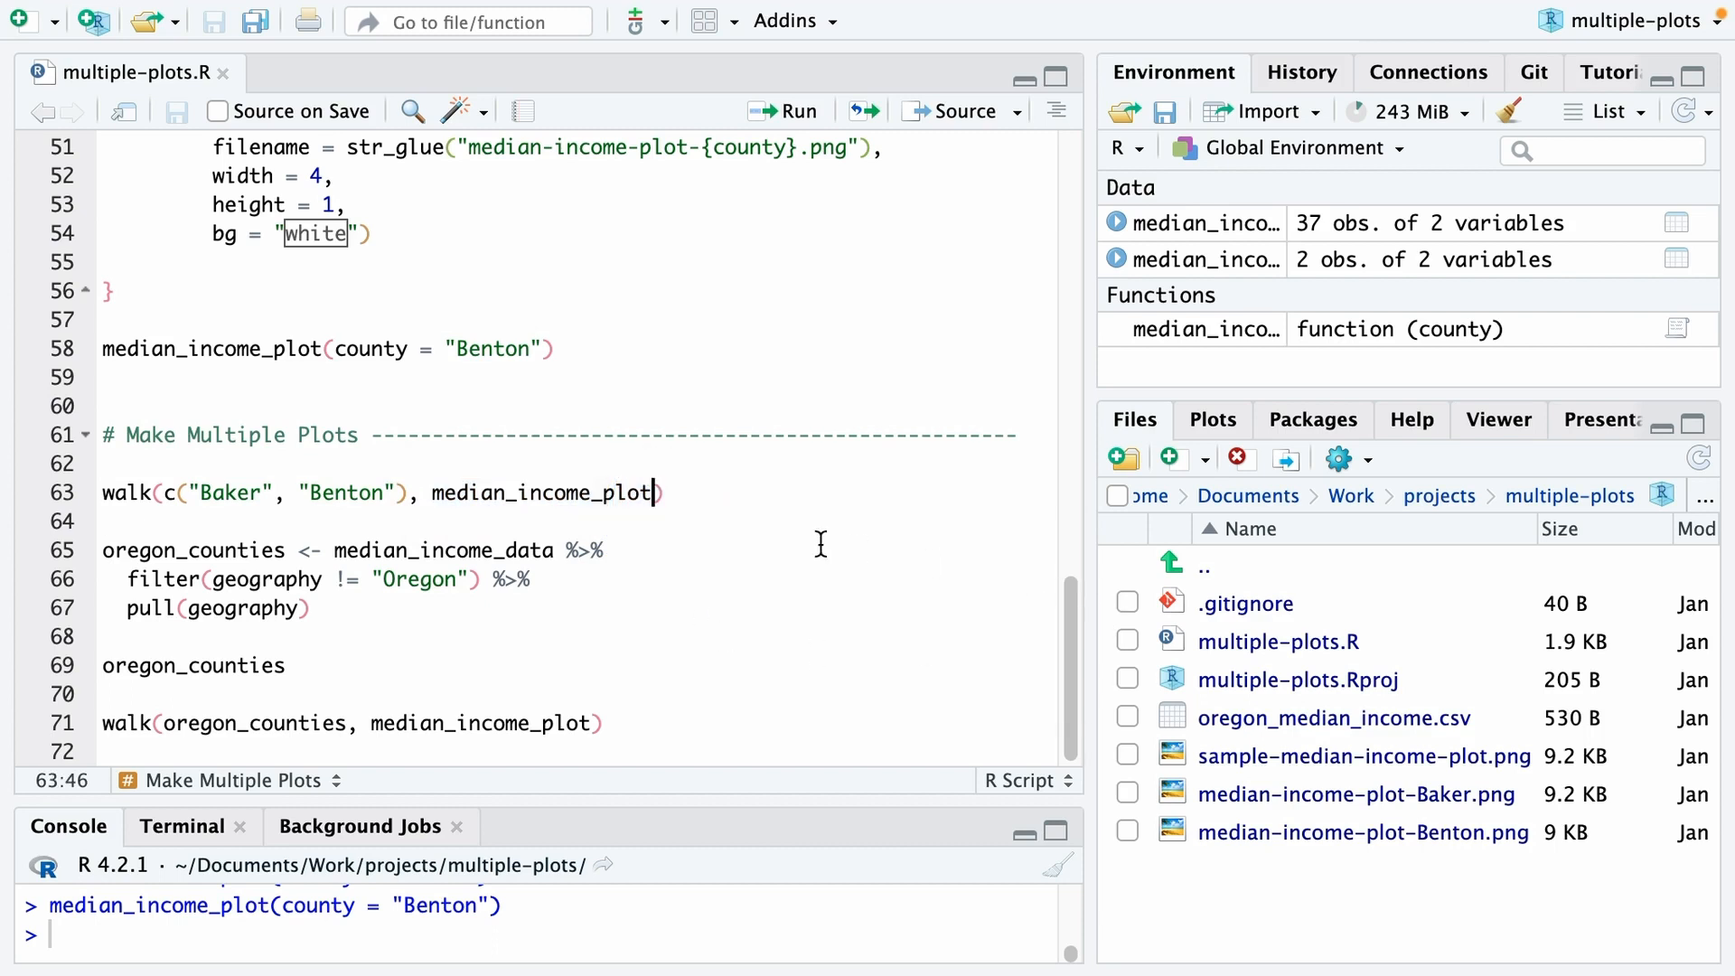
{"action": "mouse_move", "coordinate": [636, 538]}
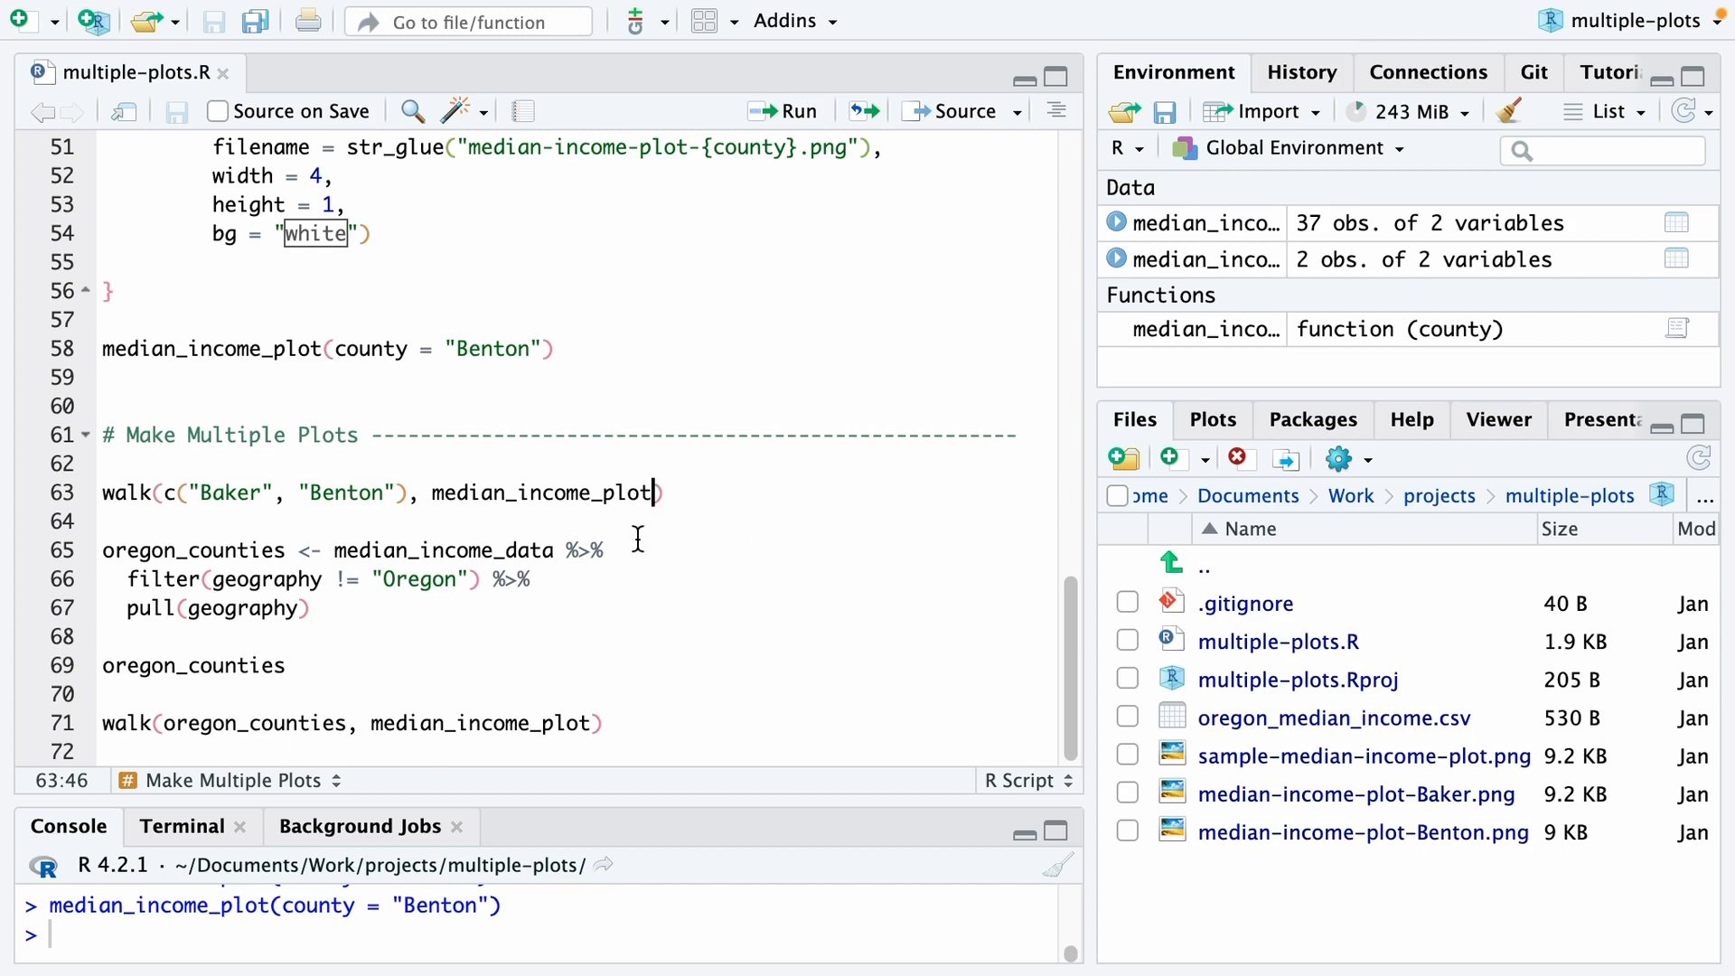
{"action": "left_click", "coordinate": [396, 492]}
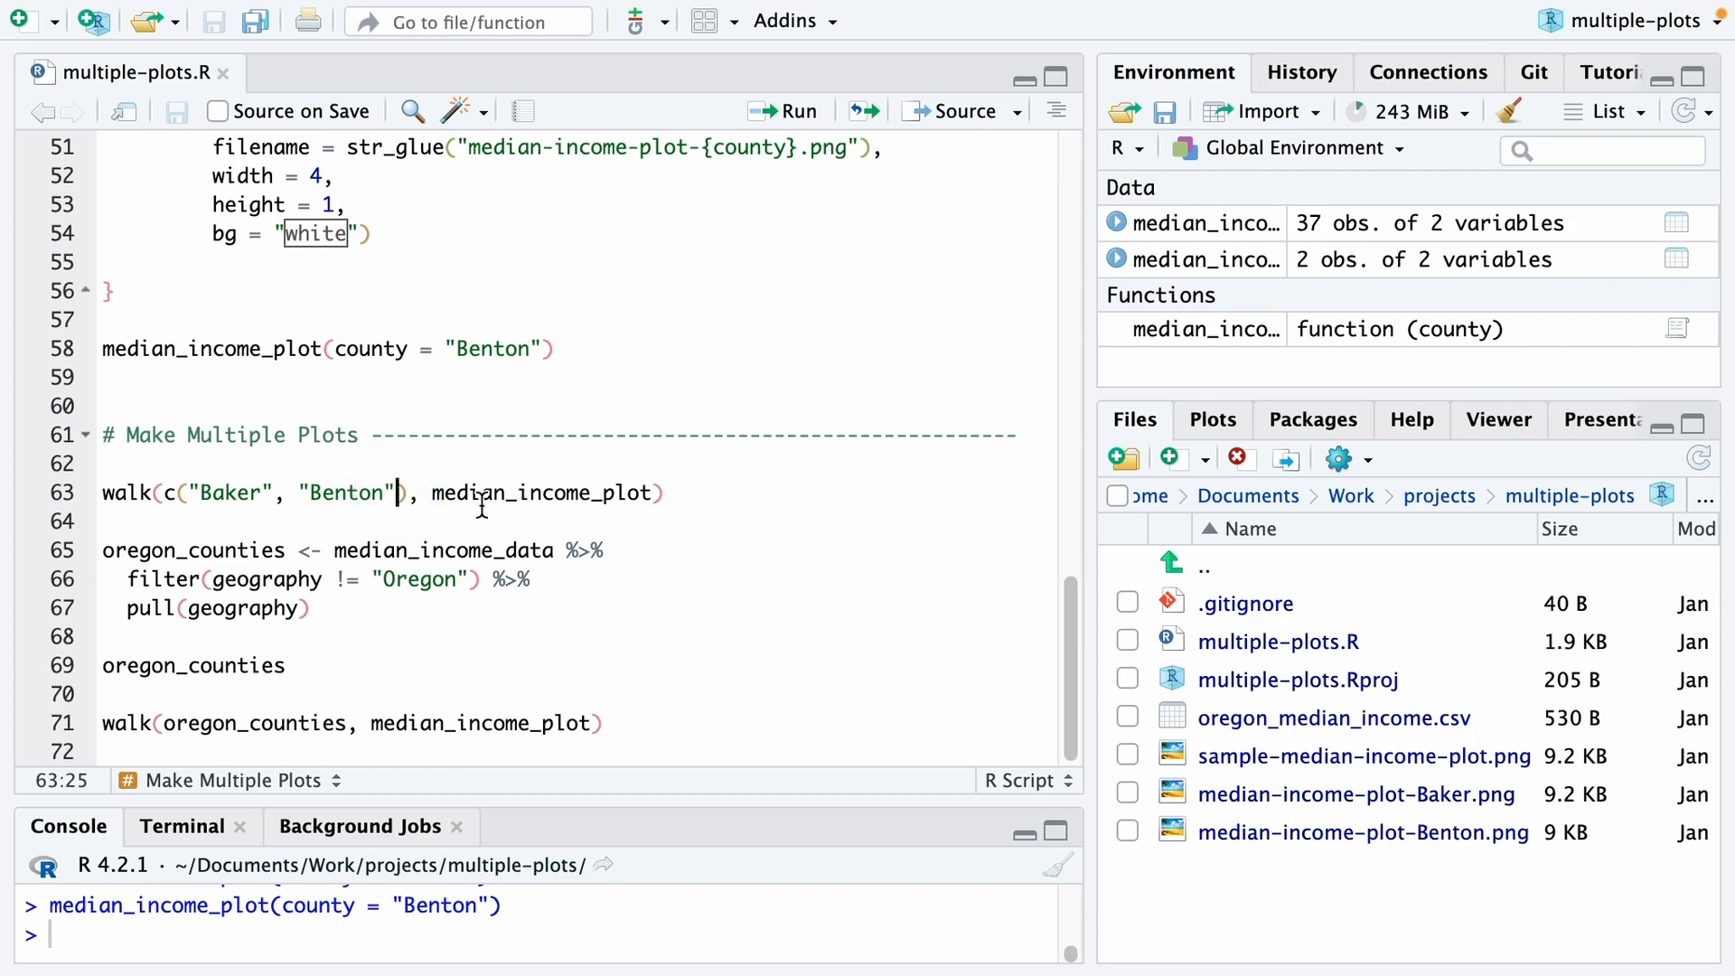
{"action": "type", "text": ", \"Clac\""}
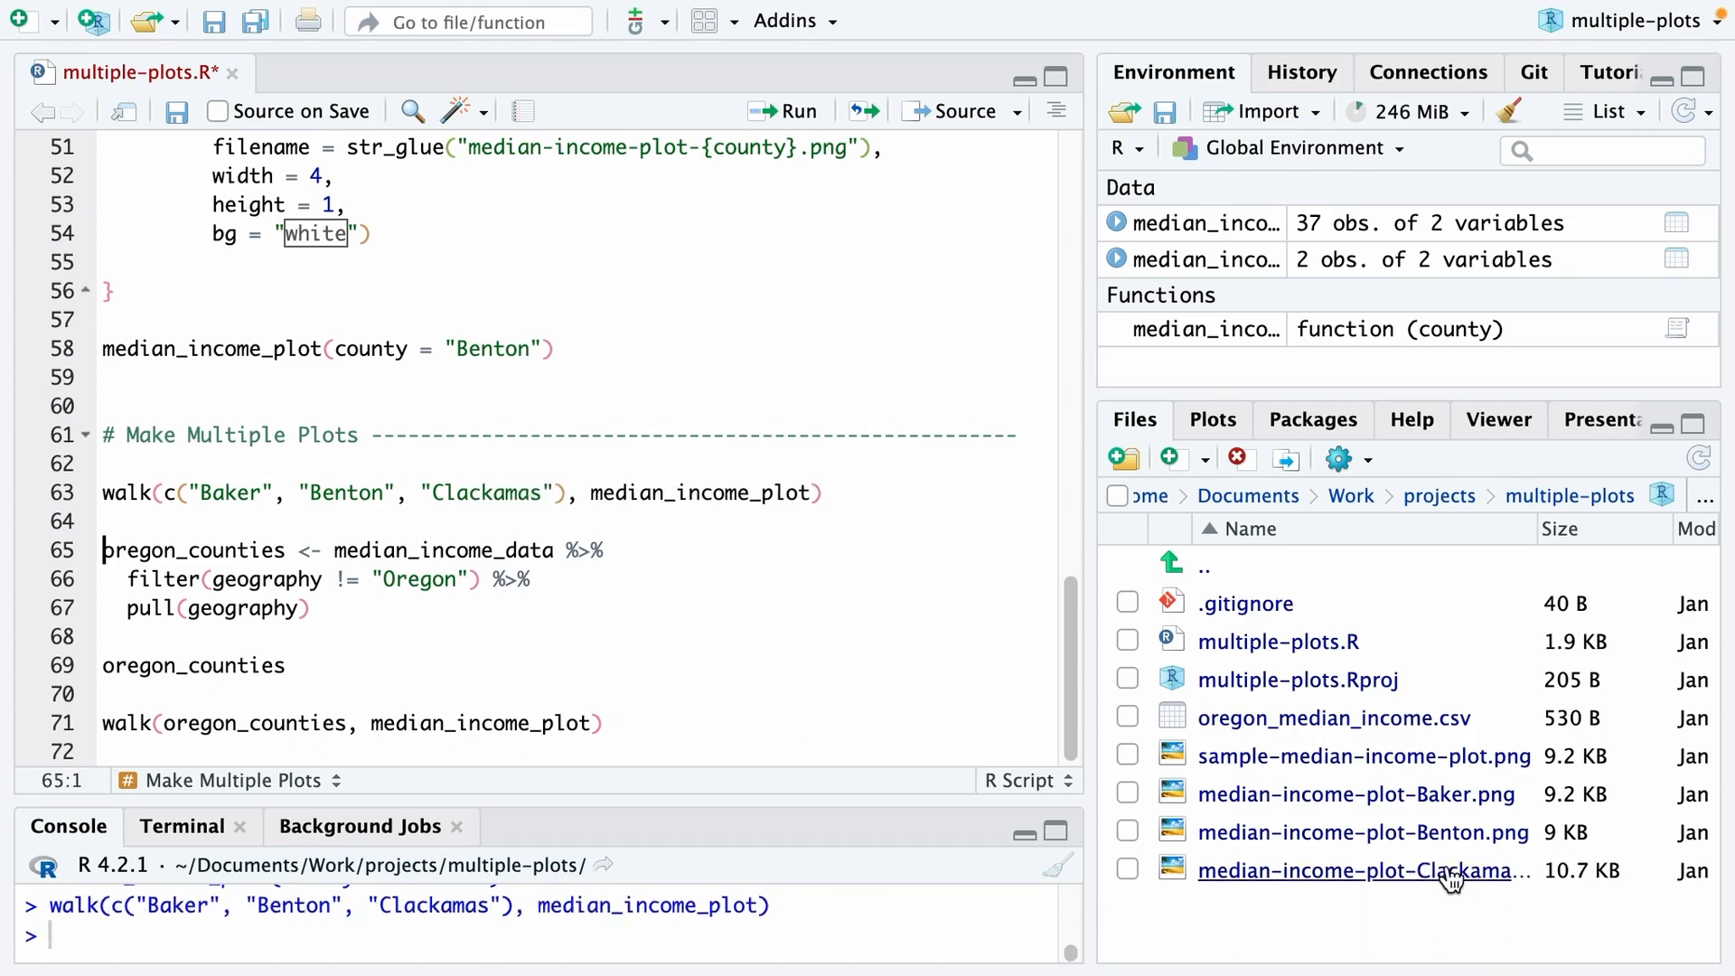
{"action": "mouse_move", "coordinate": [1455, 881]}
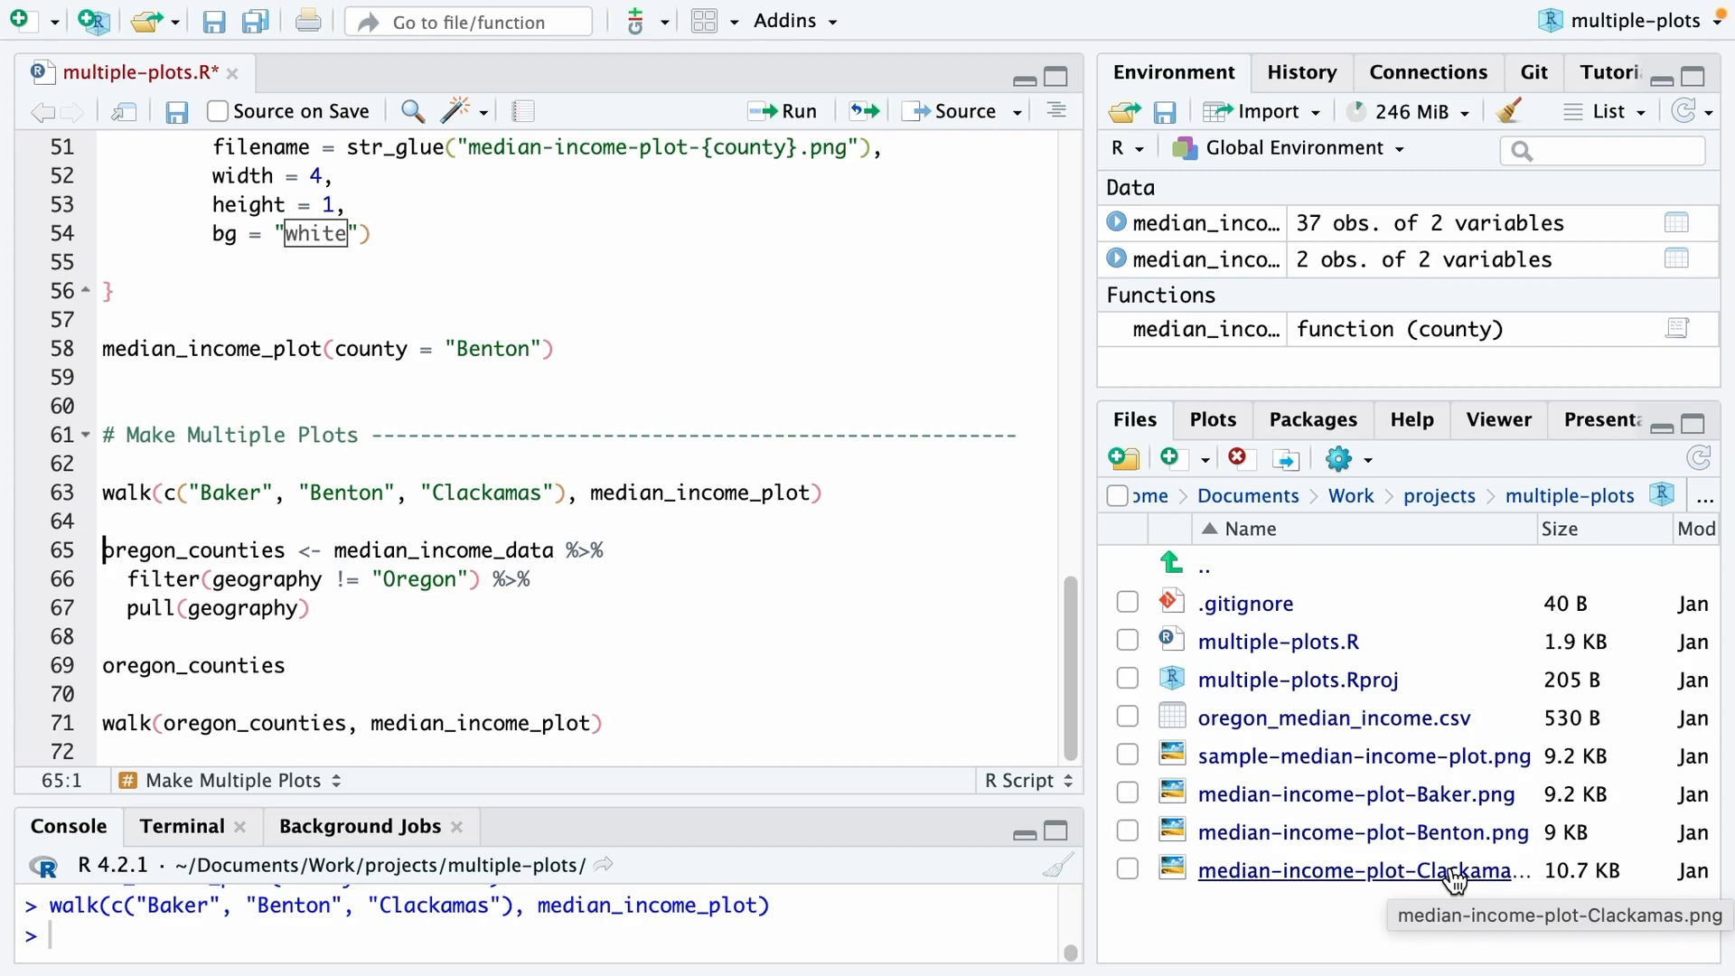
{"action": "mouse_move", "coordinate": [597, 523]}
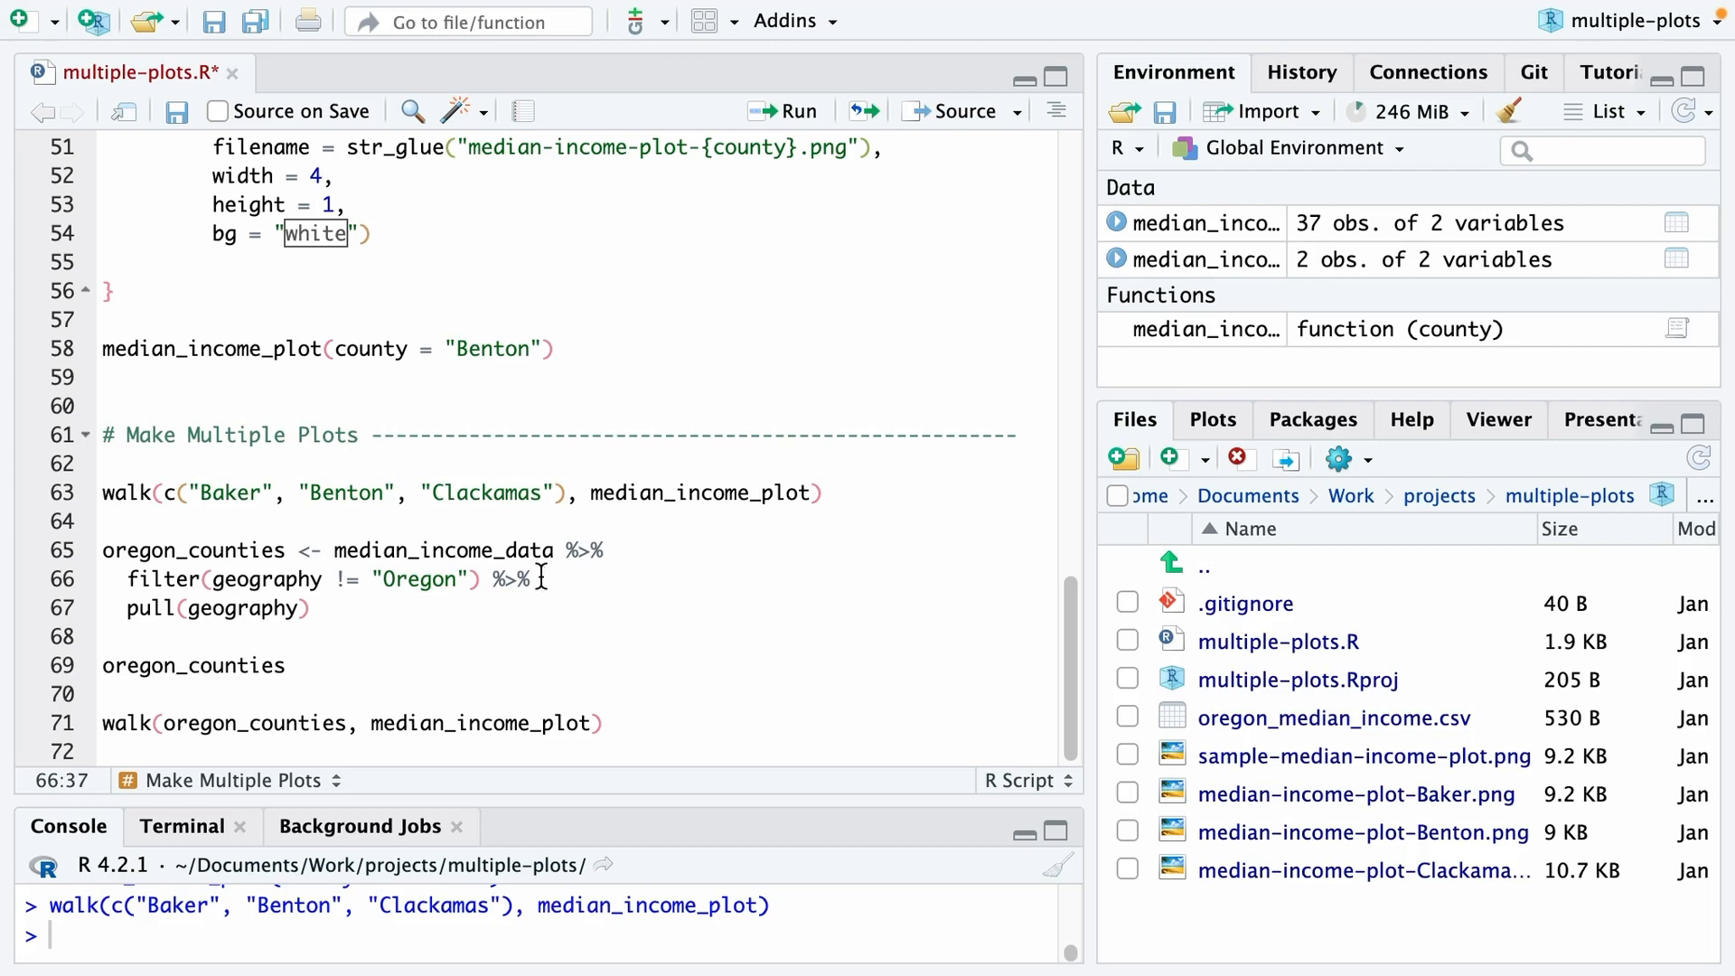
Run the filter-and-pull code building the 36-name oregon_counties vector
{"action": "left_click", "coordinate": [310, 607]}
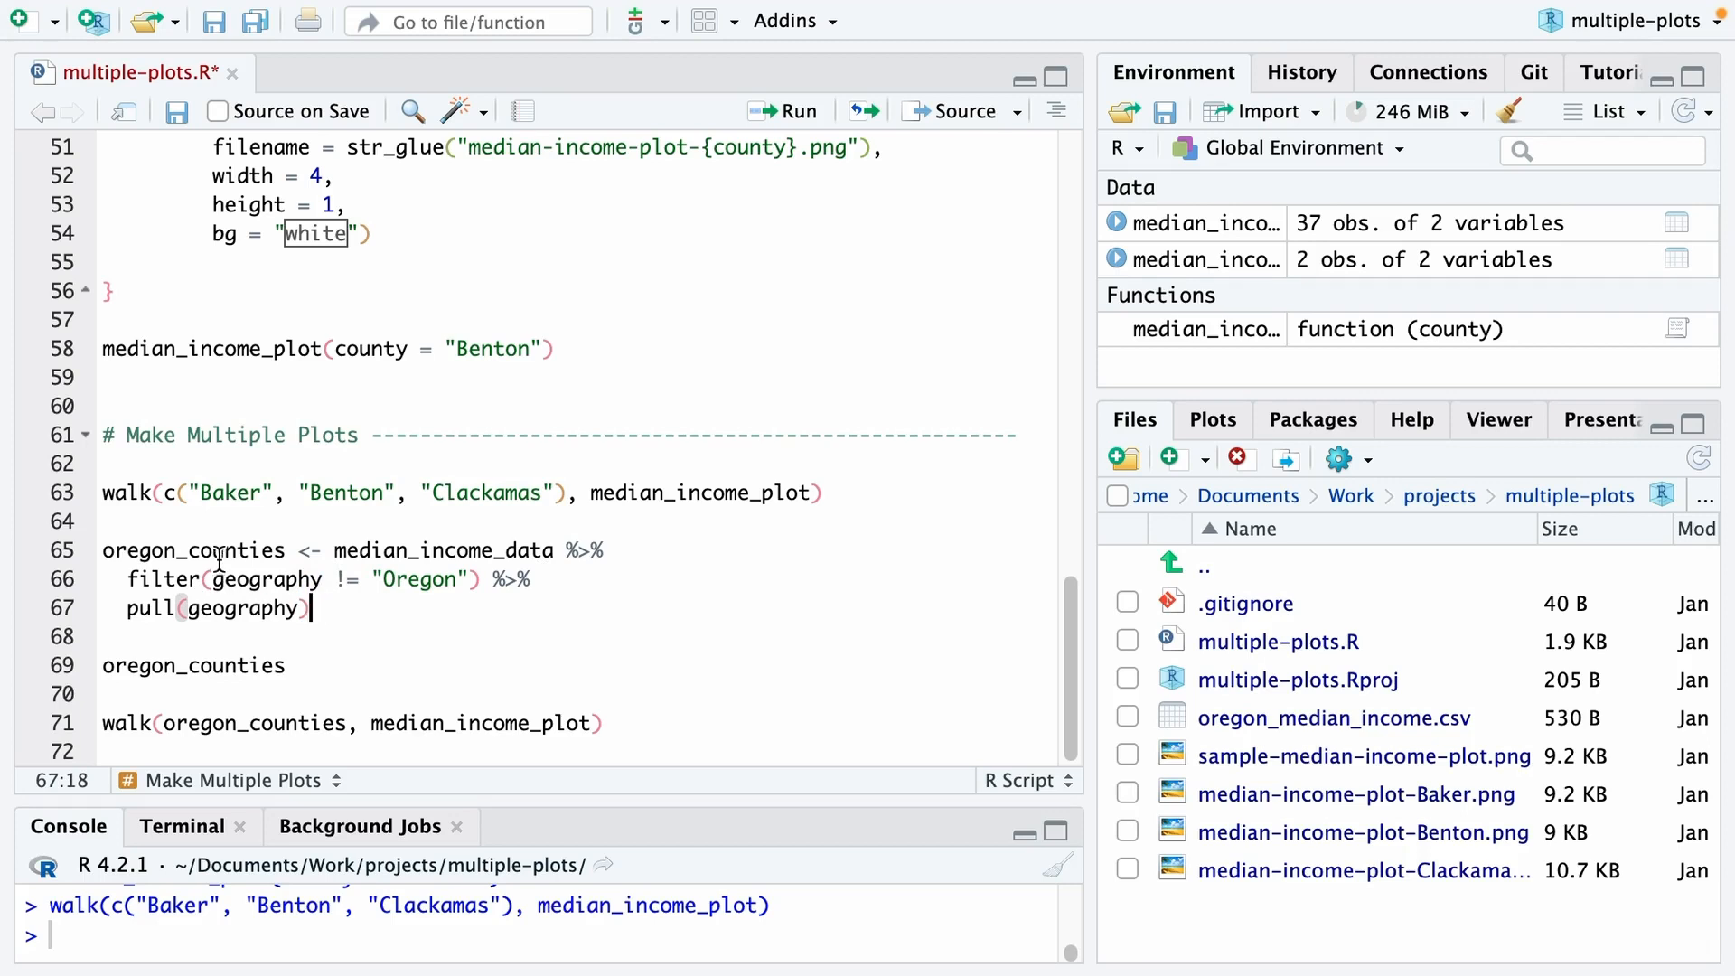
{"action": "left_click", "coordinate": [783, 111]}
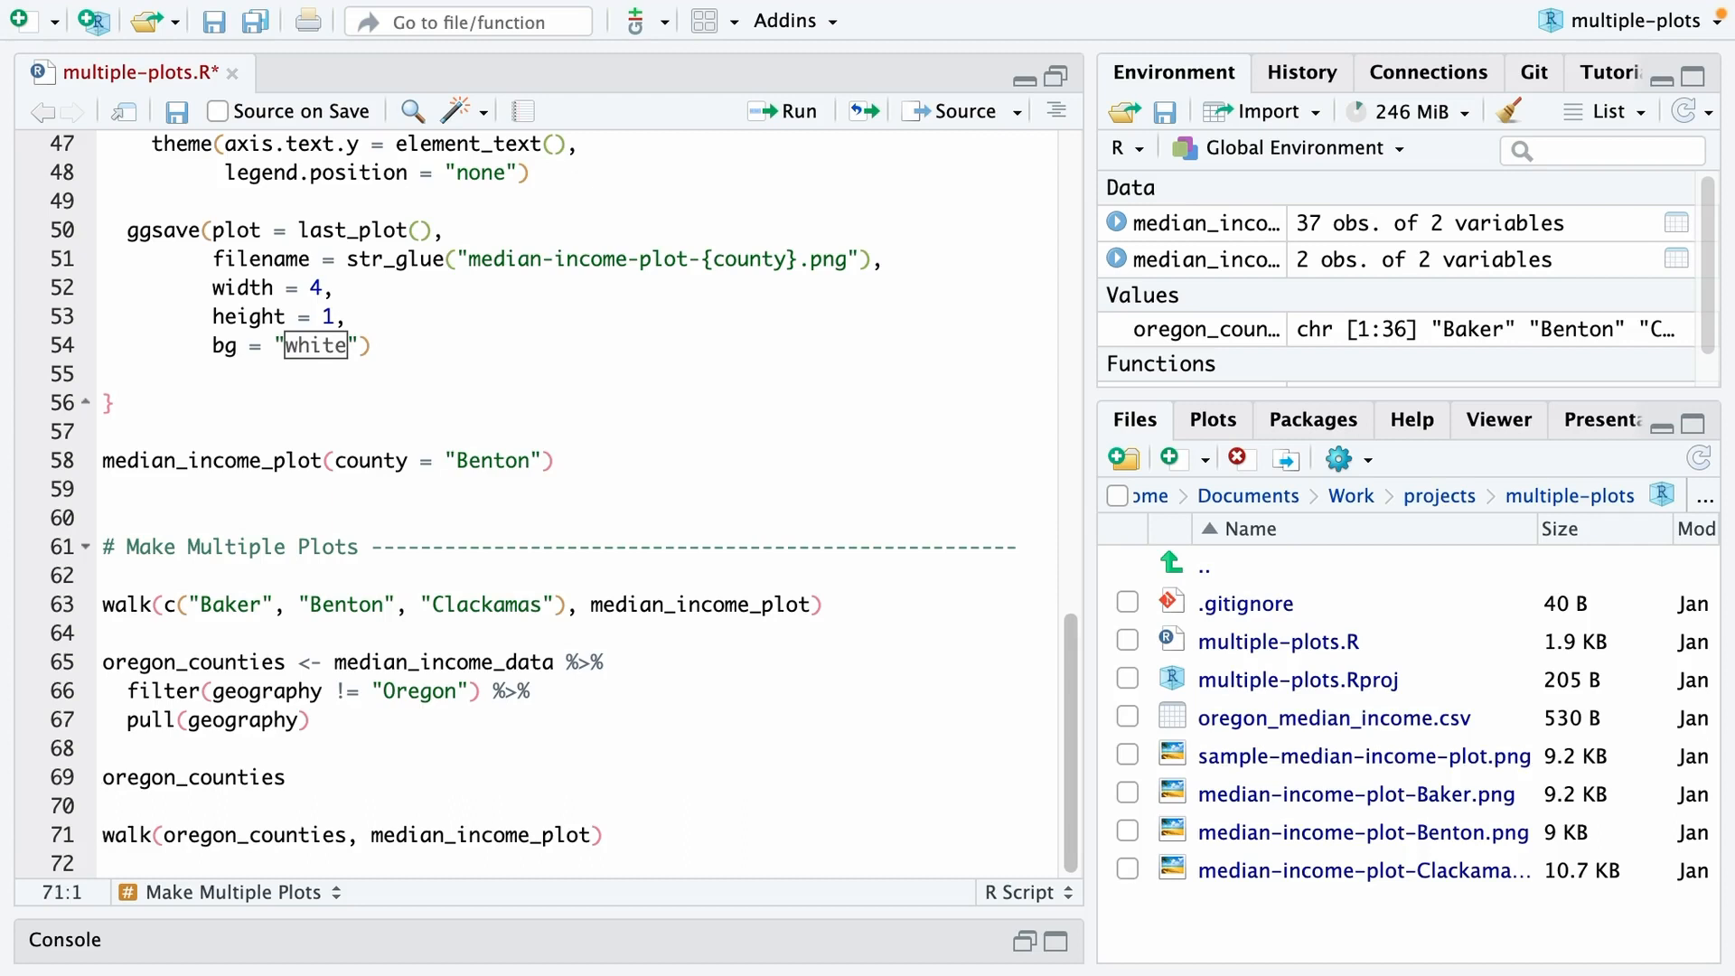
{"action": "mouse_move", "coordinate": [1470, 946]}
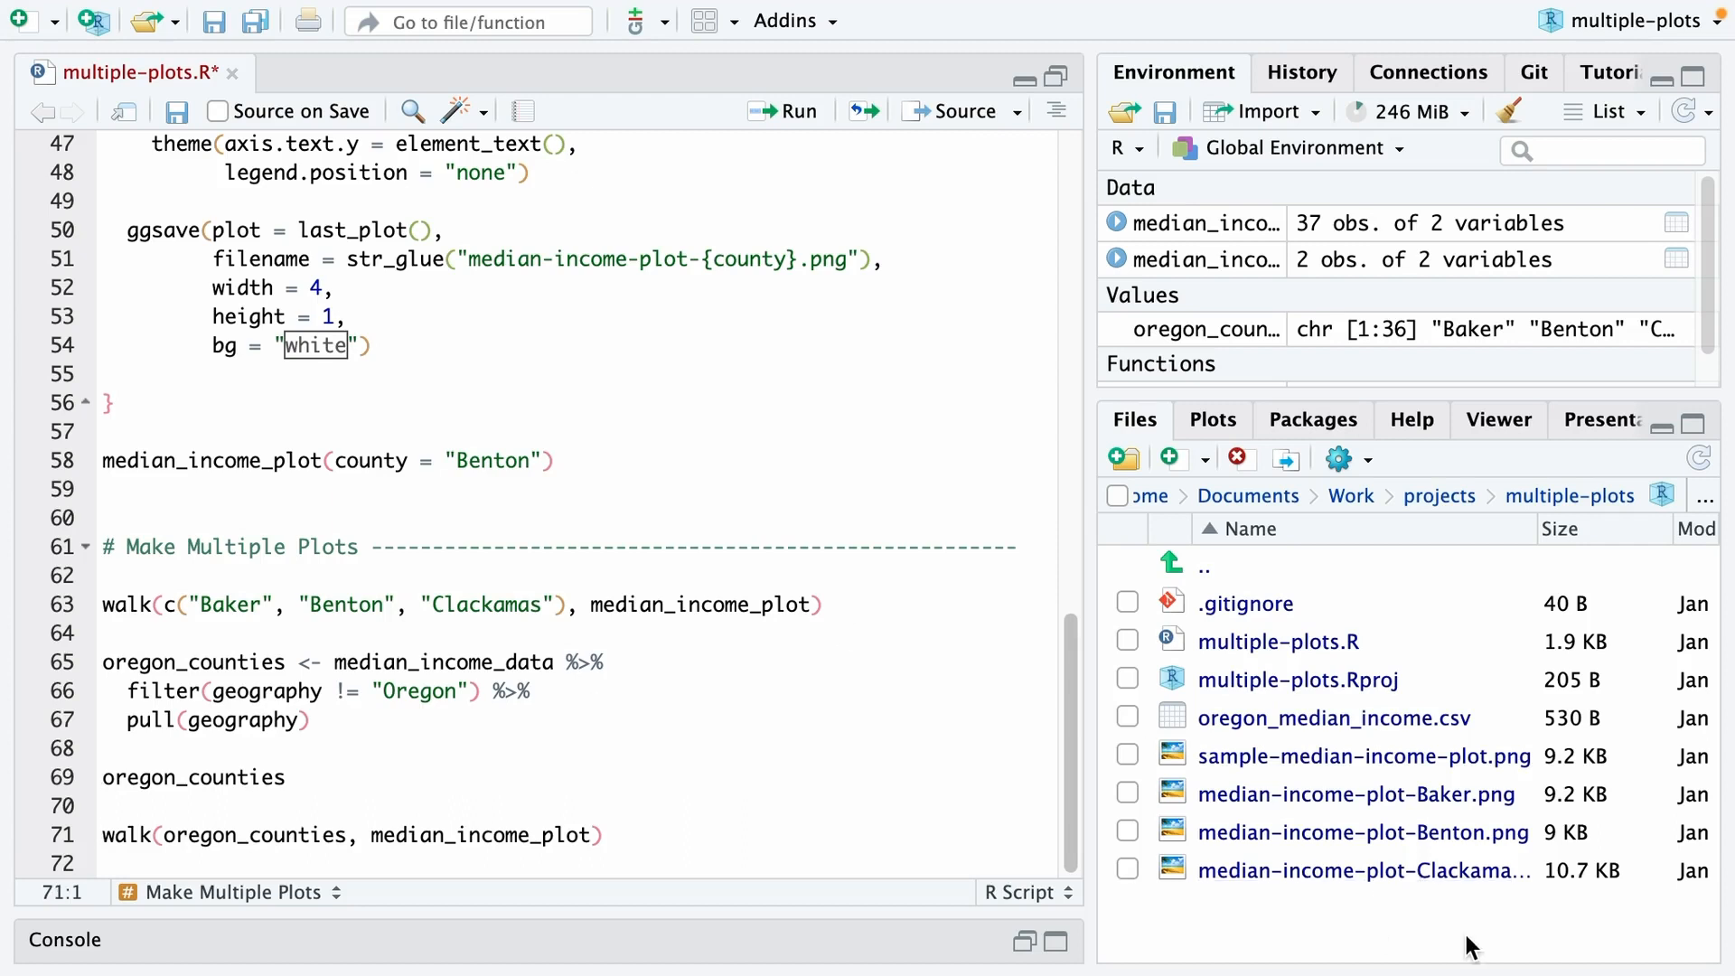
{"action": "mouse_move", "coordinate": [504, 785]}
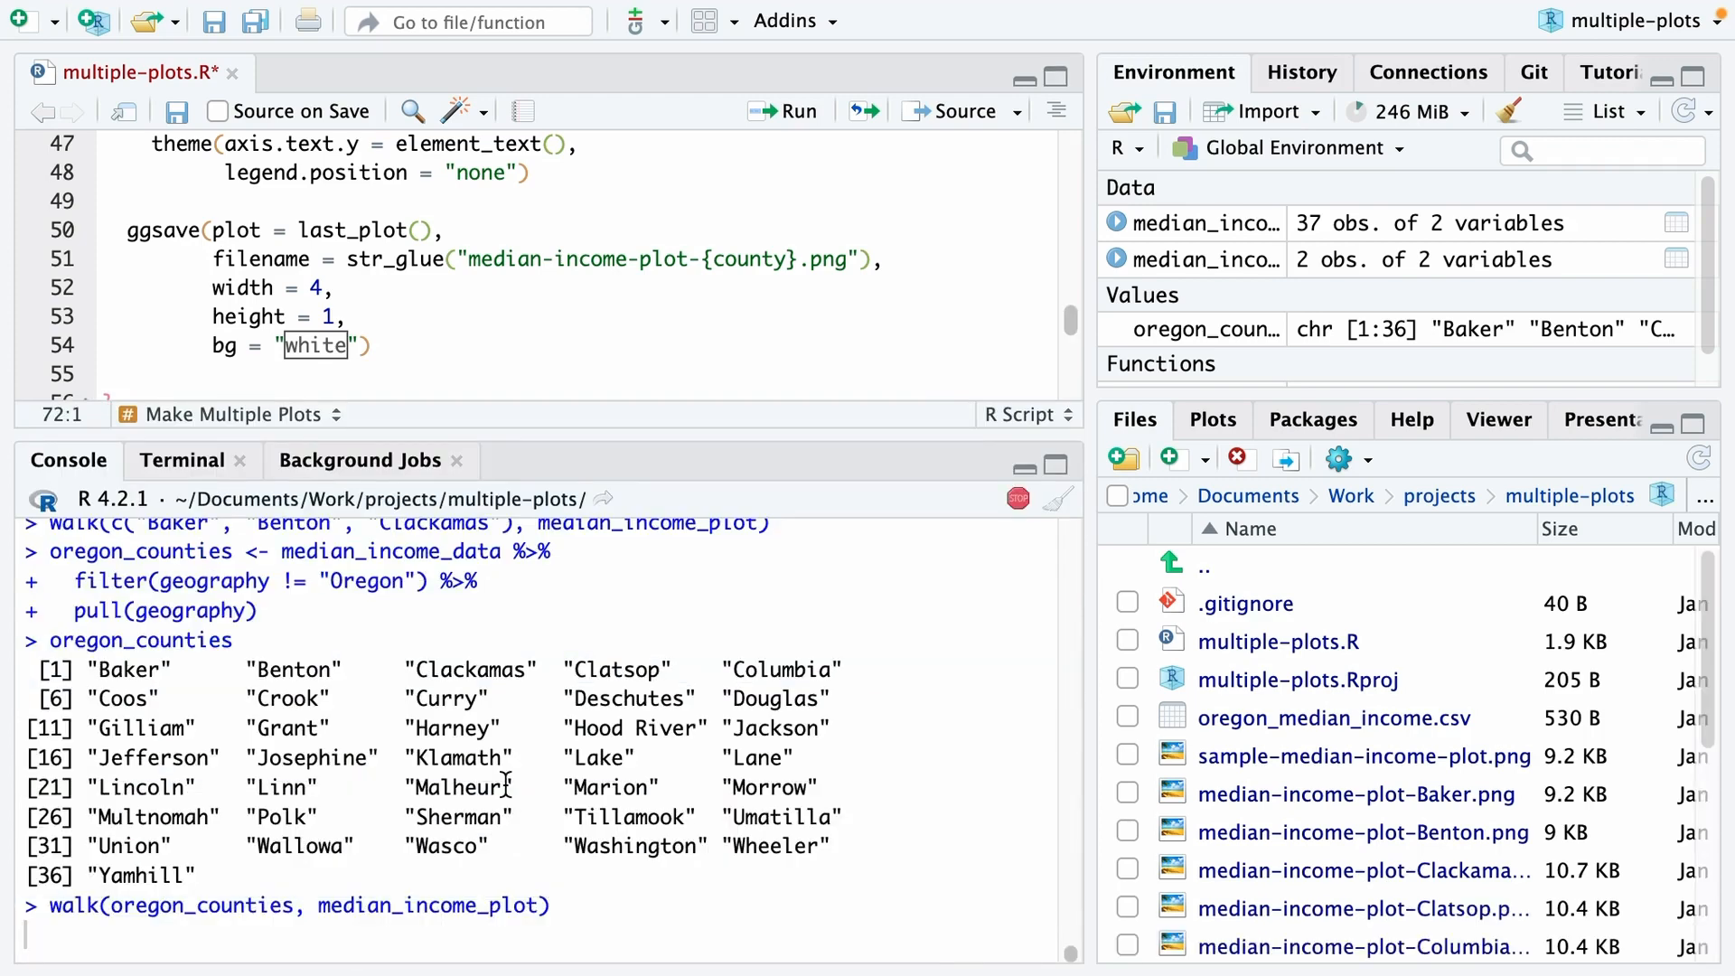
Scroll the Files pane through the county PNGs, Coos through Yamhill
{"action": "scroll", "scroll_direction": "down", "scroll_amount": 3}
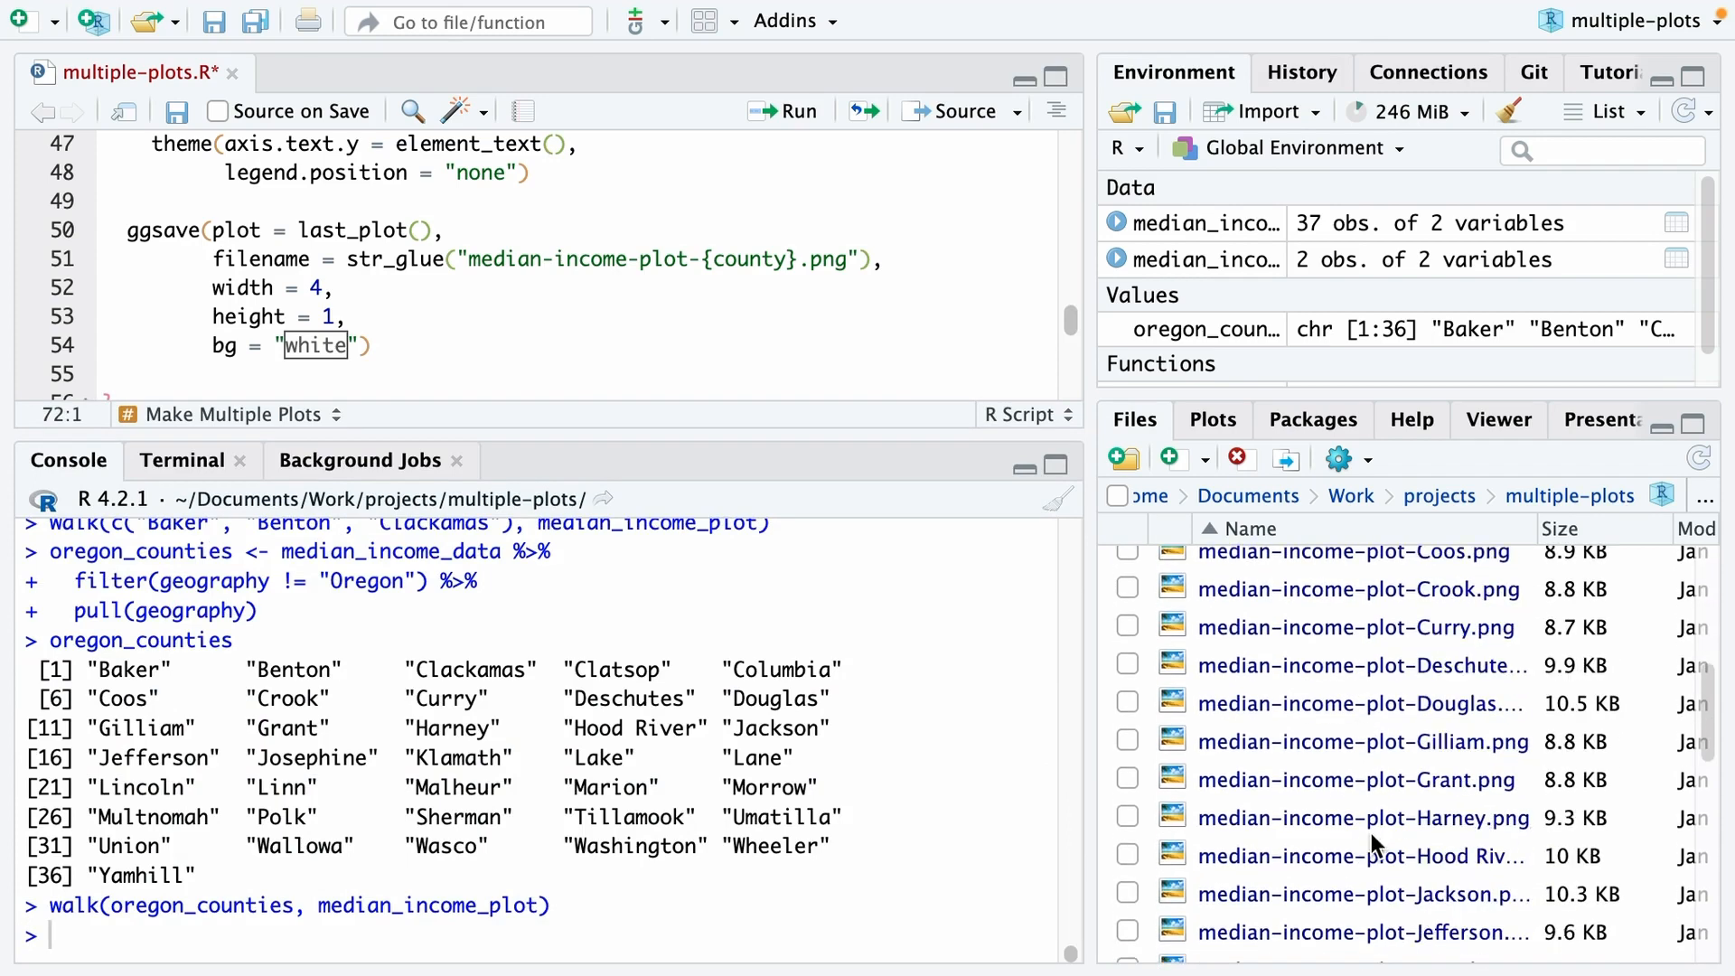
{"action": "scroll", "scroll_direction": "down", "scroll_amount": 3}
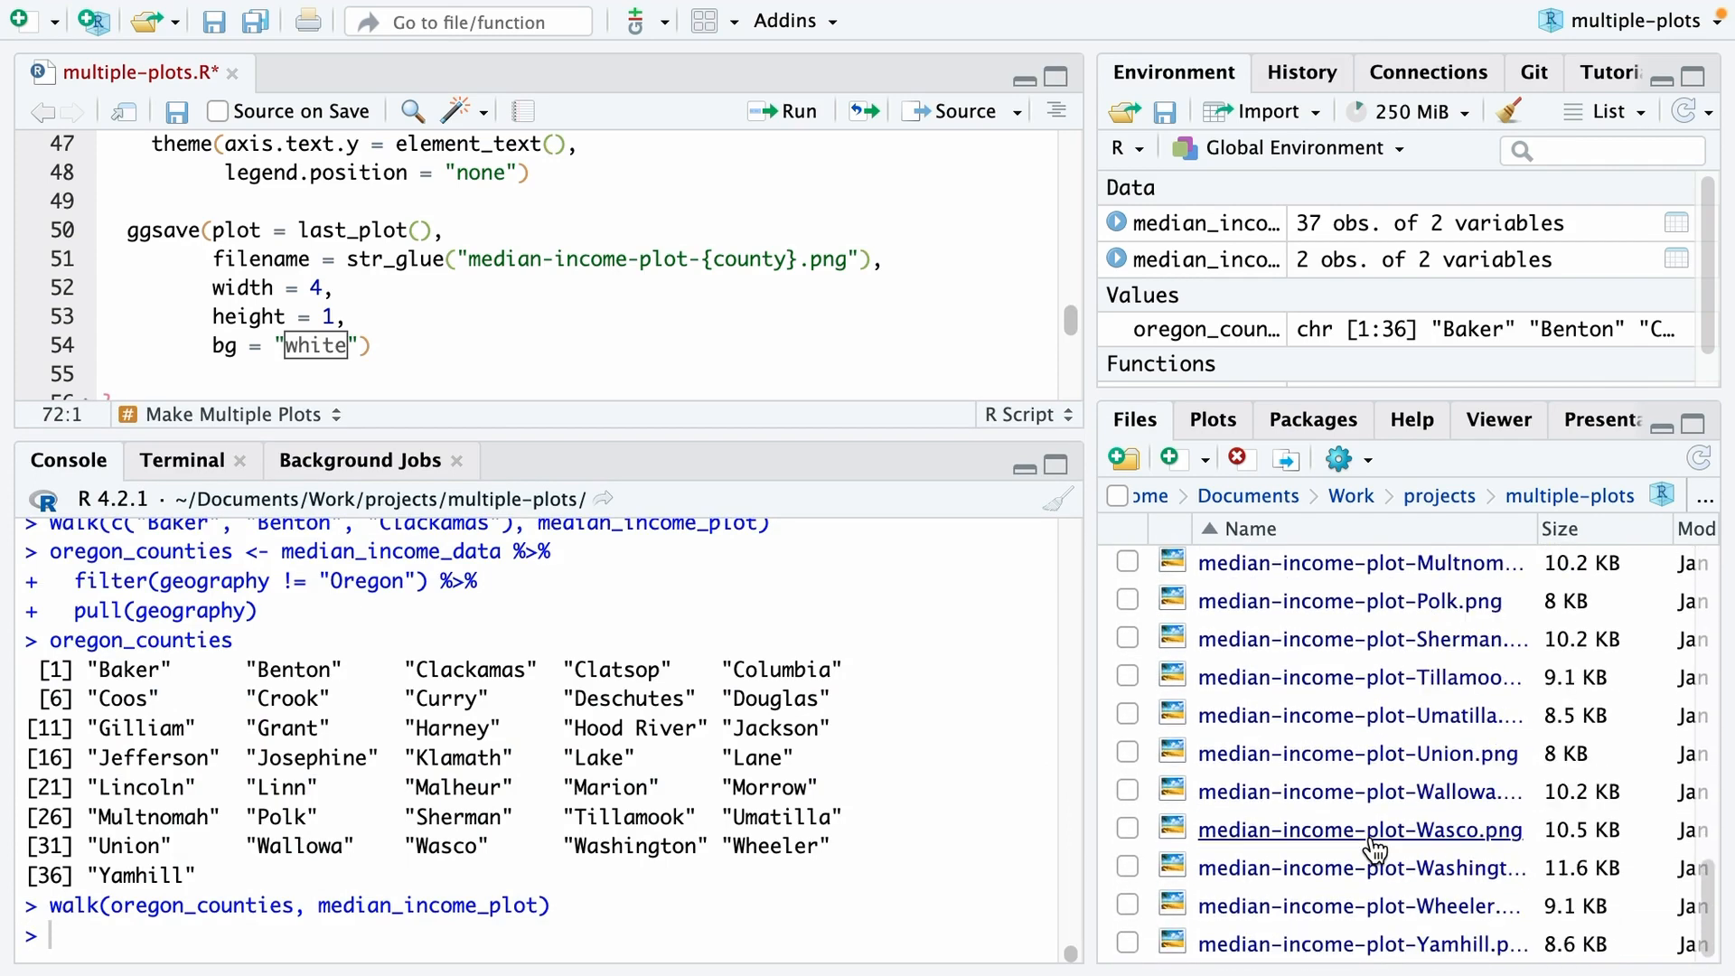